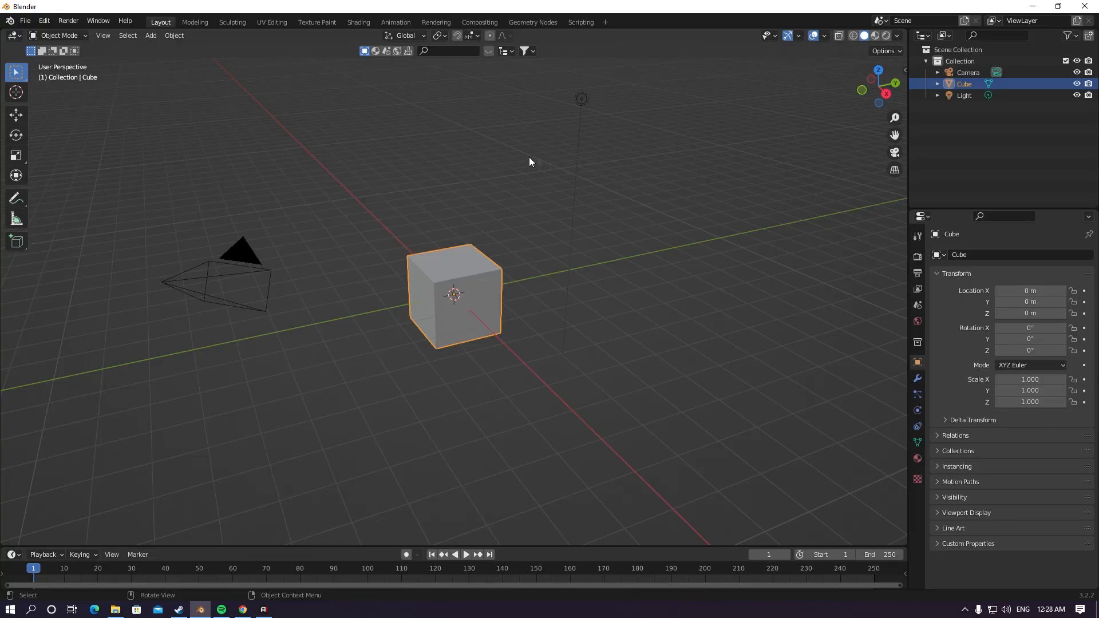
mouse_move(616, 160)
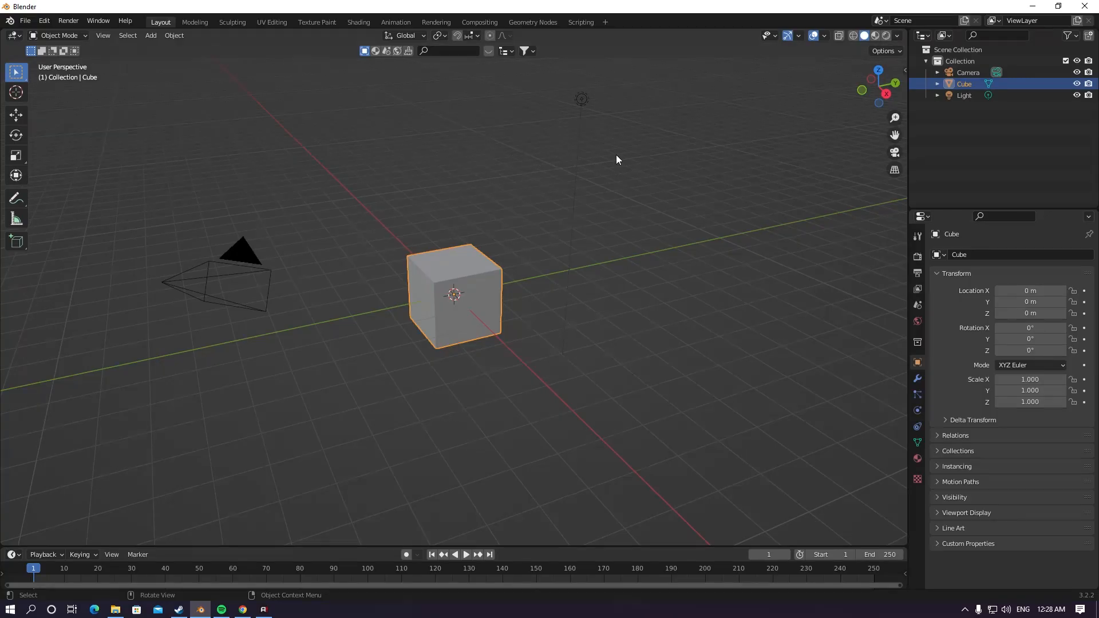
mouse_move(722, 66)
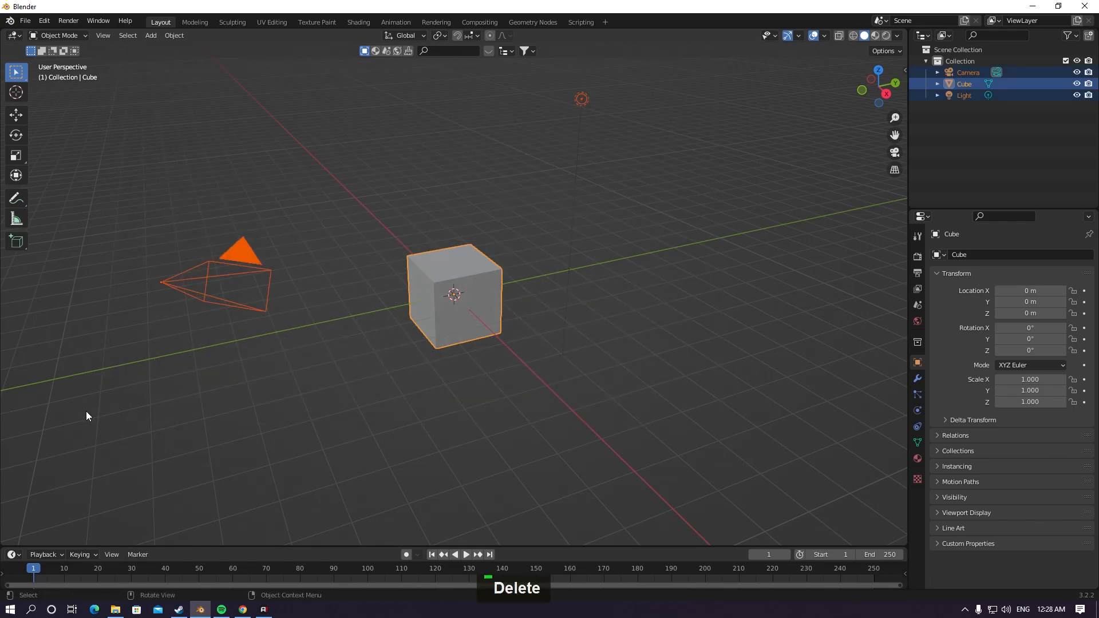
Step: Delete the default cube, camera and light, leaving an empty scene
key(Delete)
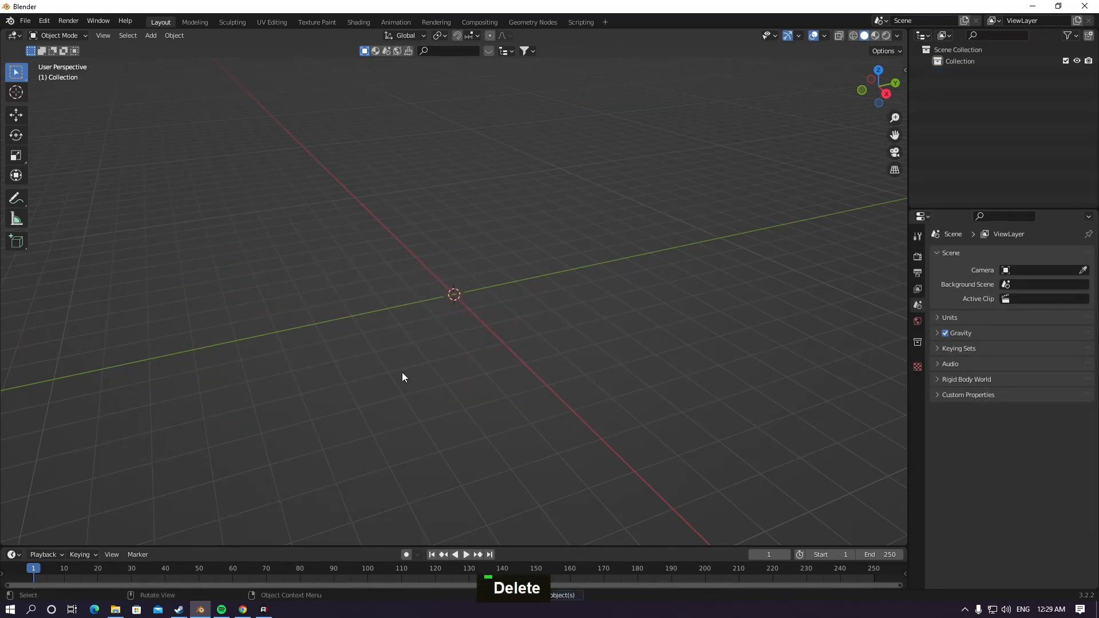
key(Delete)
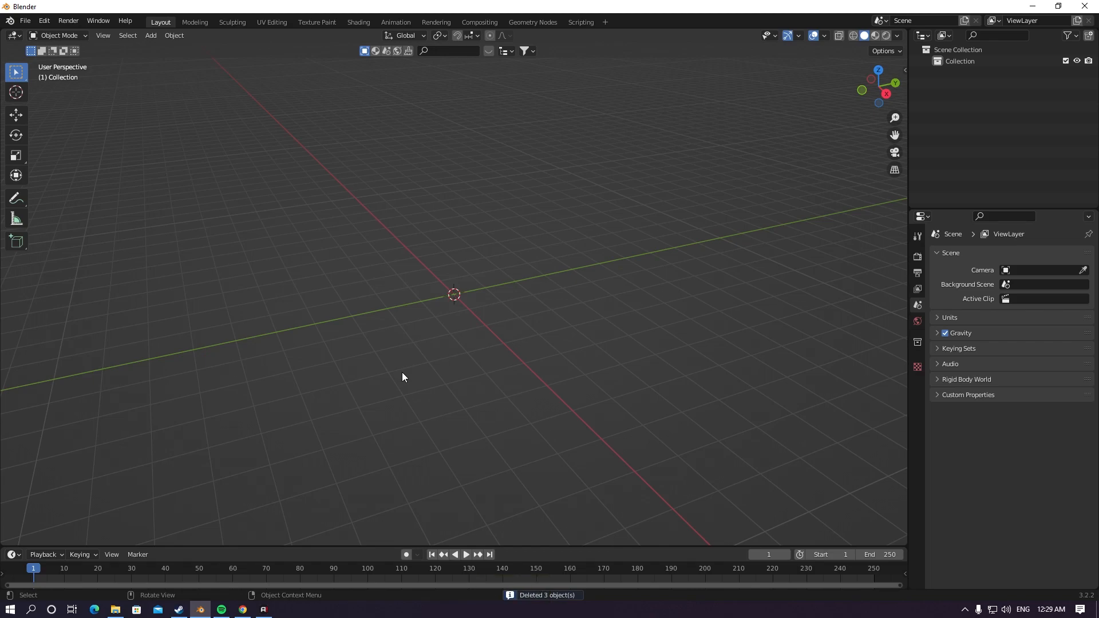
mouse_move(613, 239)
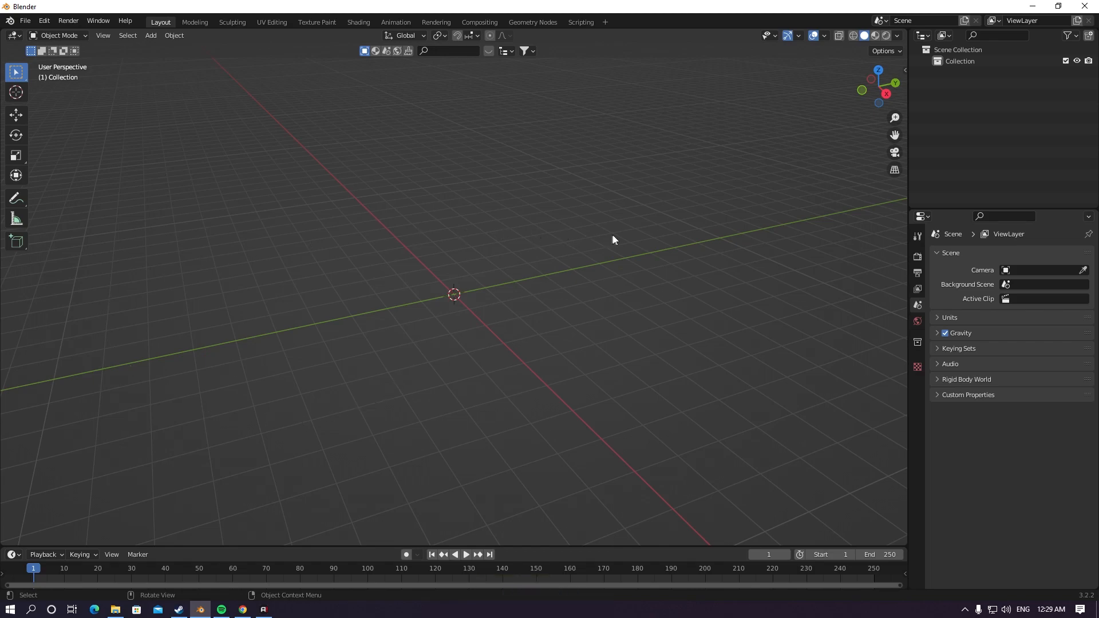
Step: Add a plane with an Ocean modifier tiled 2 by 2, resolution 16 and random seed 1
key(shift+a)
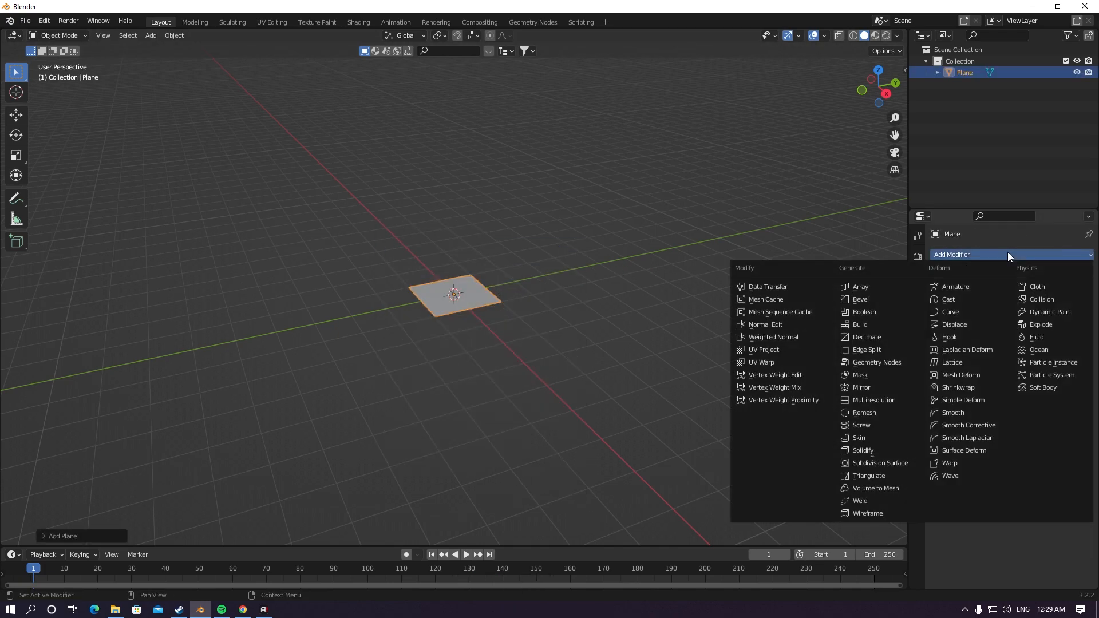
click(1038, 350)
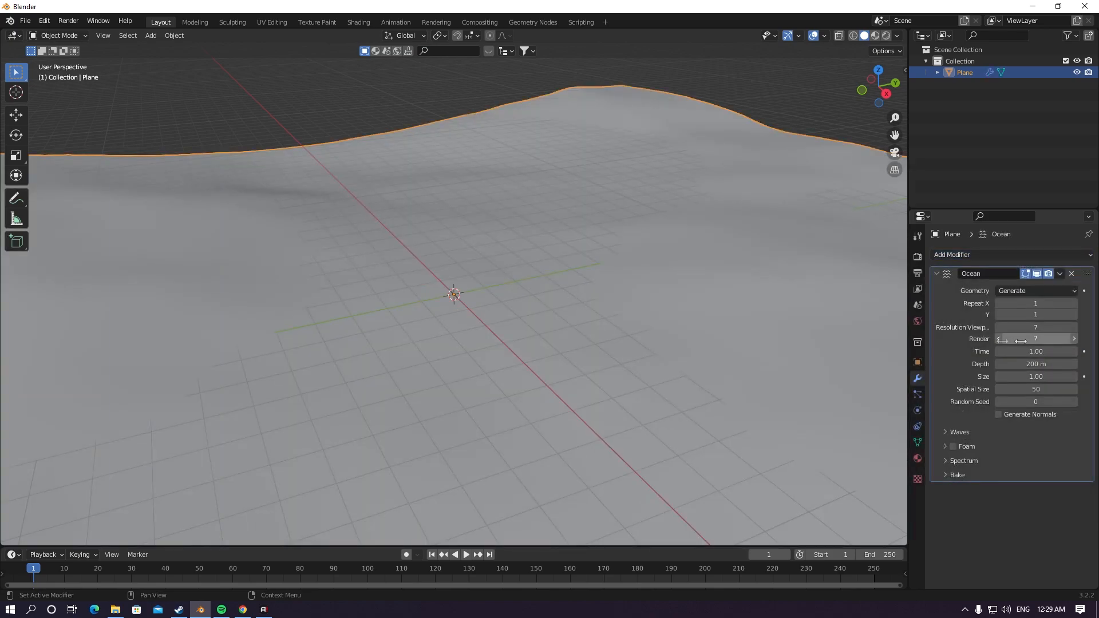
double_click(1035, 303)
text(2)
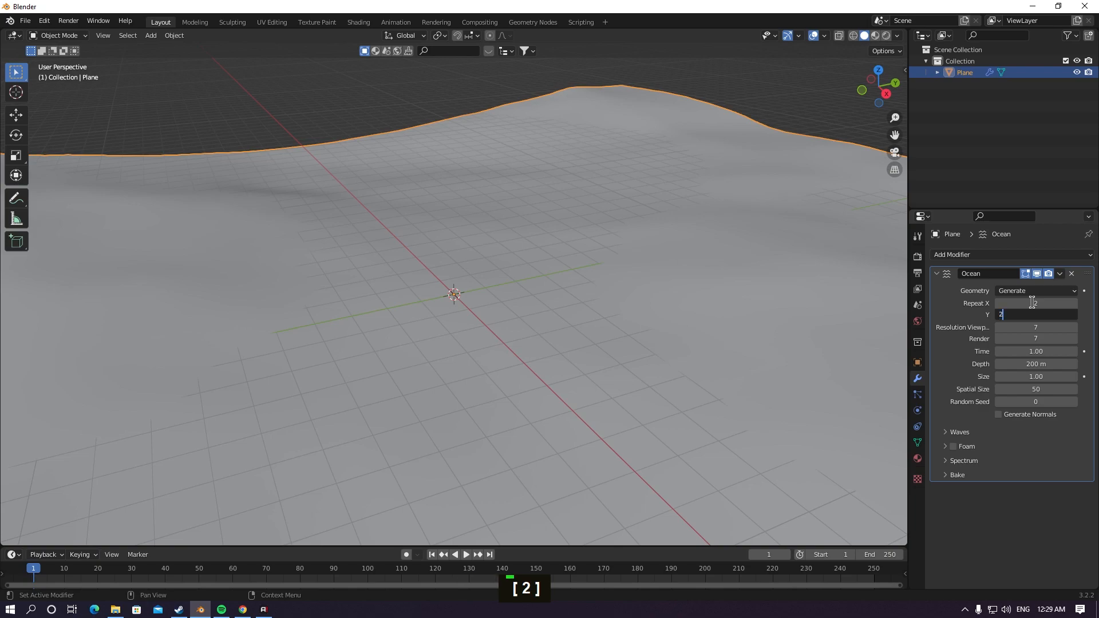
key(Tab)
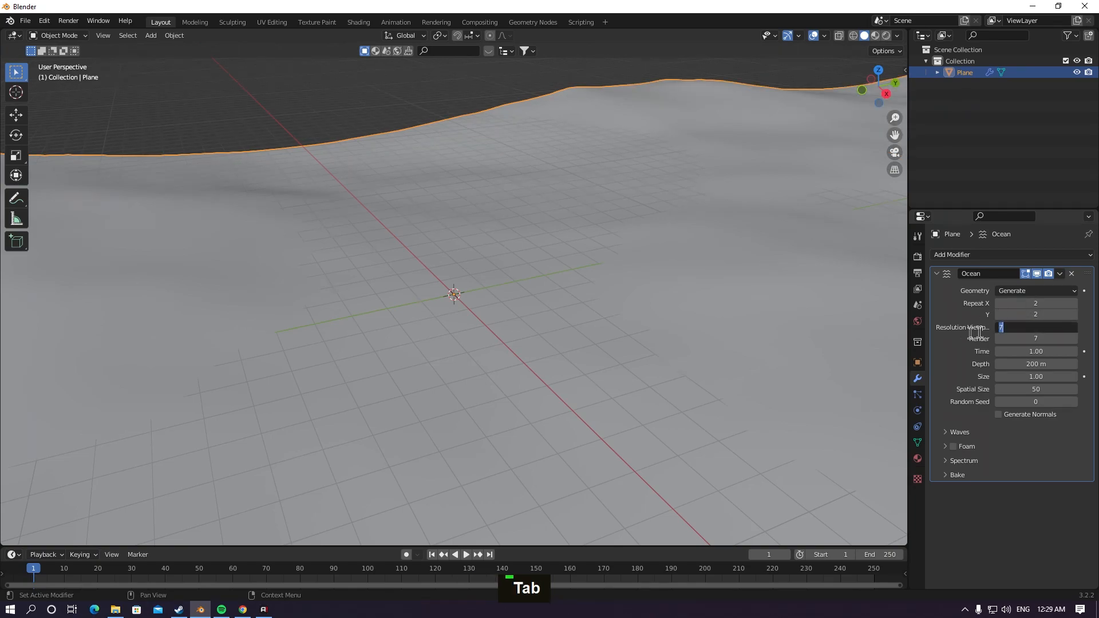
text(16)
click(1036, 337)
text(1)
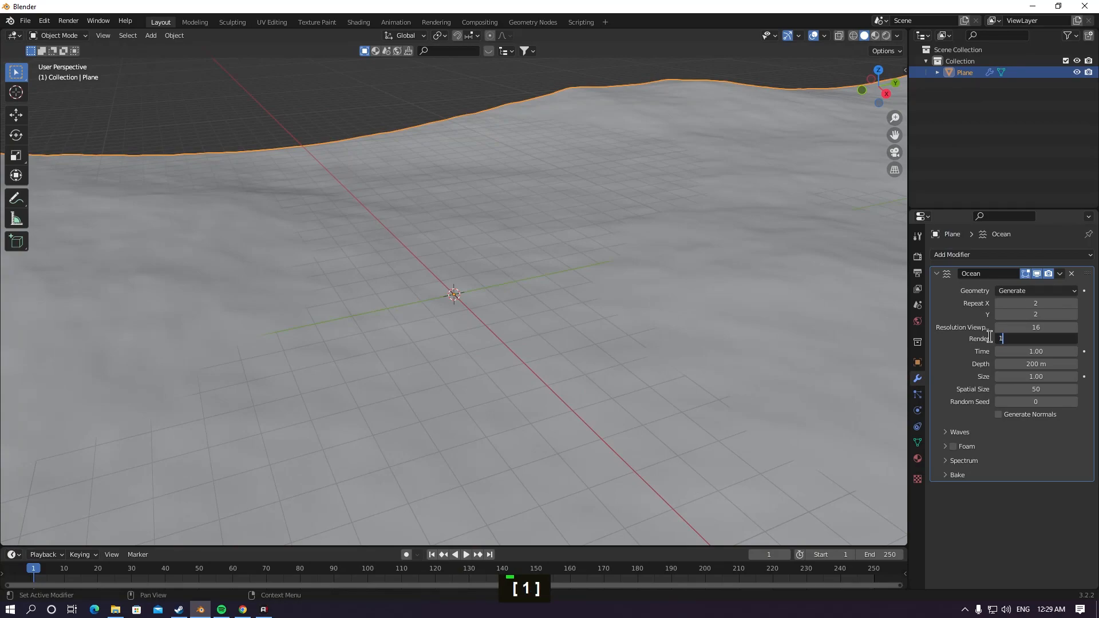
key(Tab)
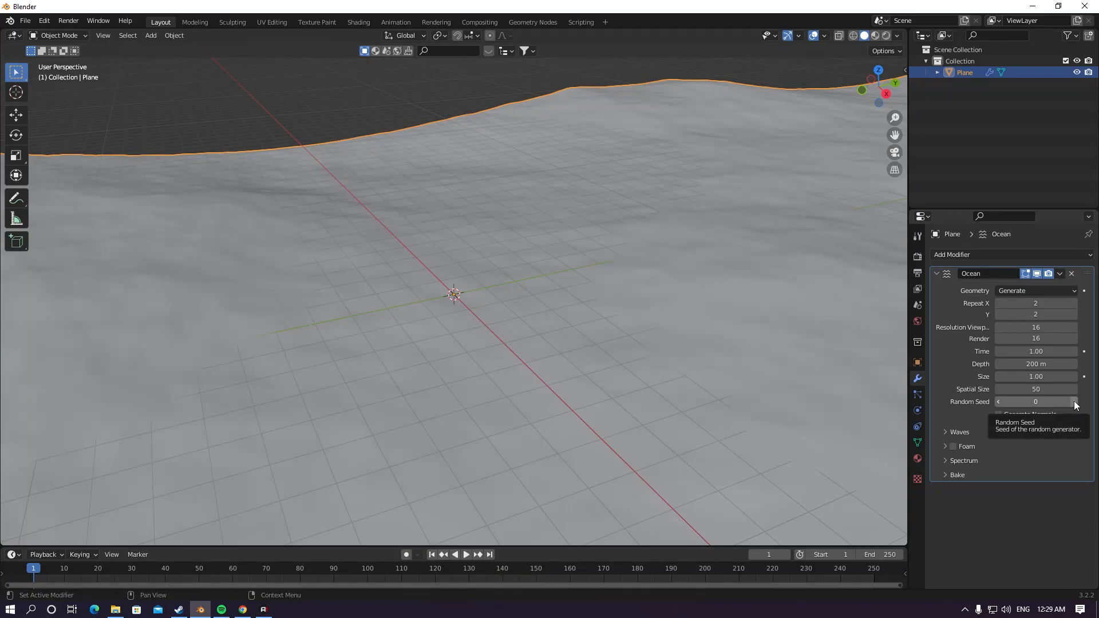
click(1075, 402)
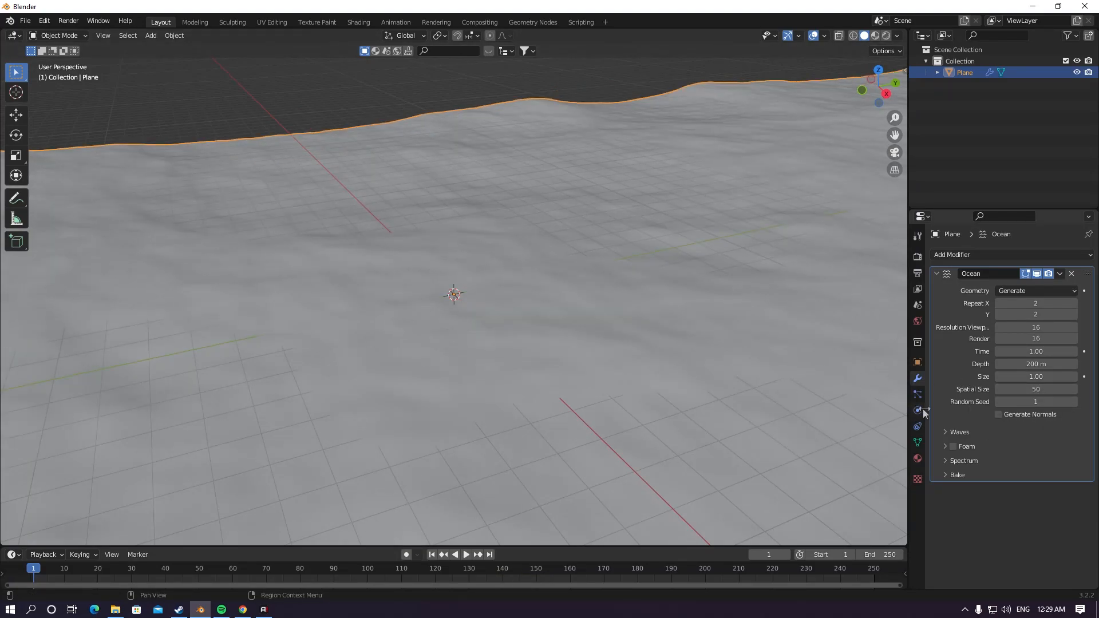
Step: Set the ocean wave scale to 3.2 and enable foam stored in data layer 'f'
click(959, 431)
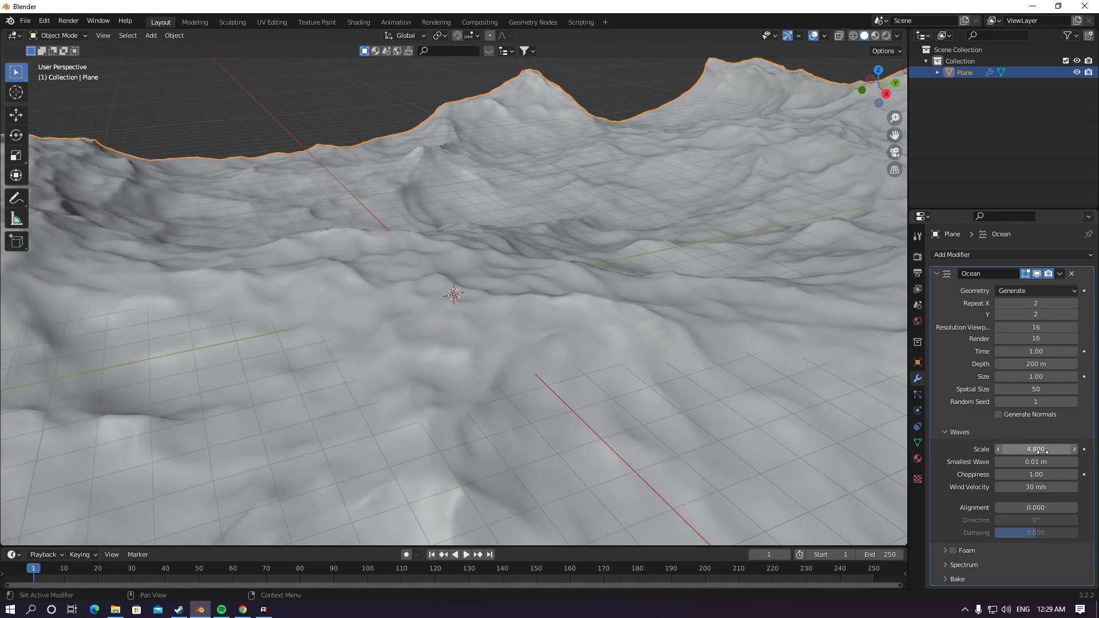
double_click(1034, 449)
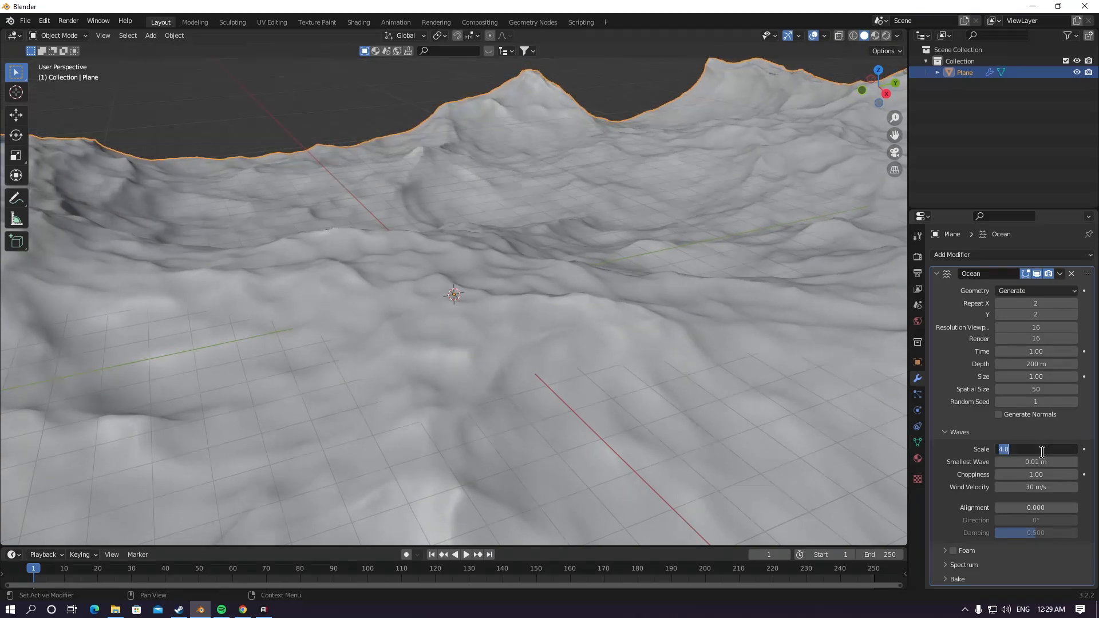
text(3)
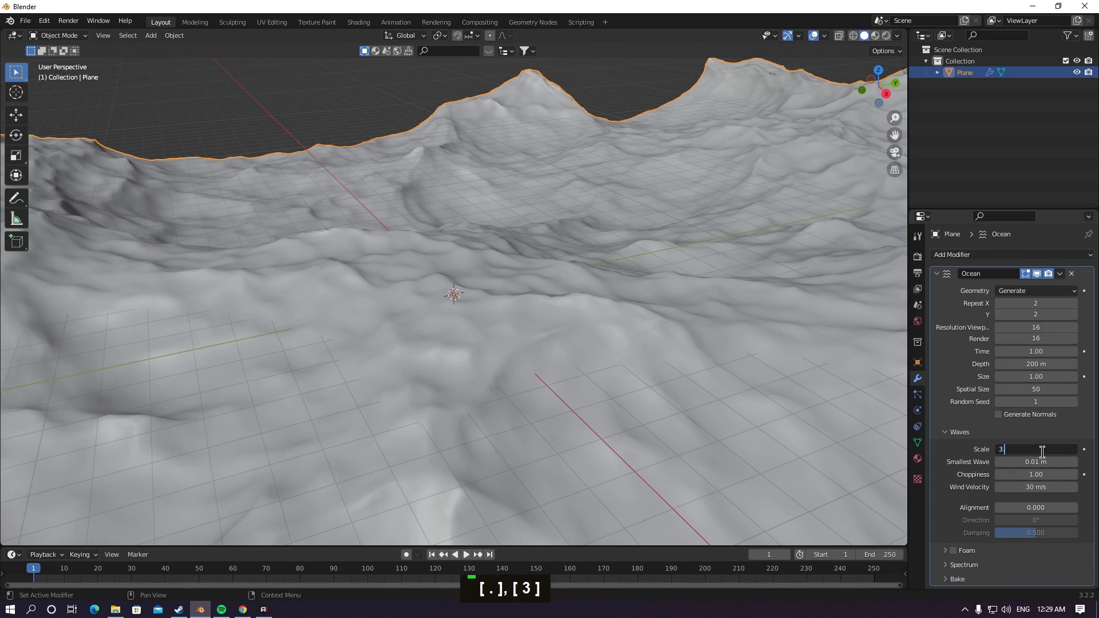
scroll(down, 3)
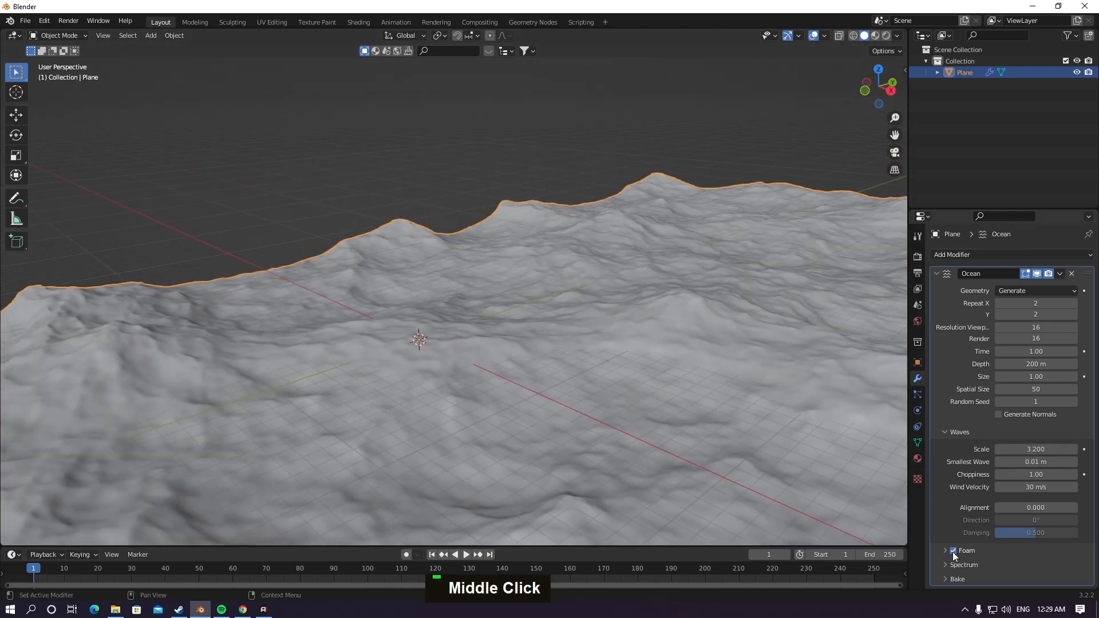
click(954, 551)
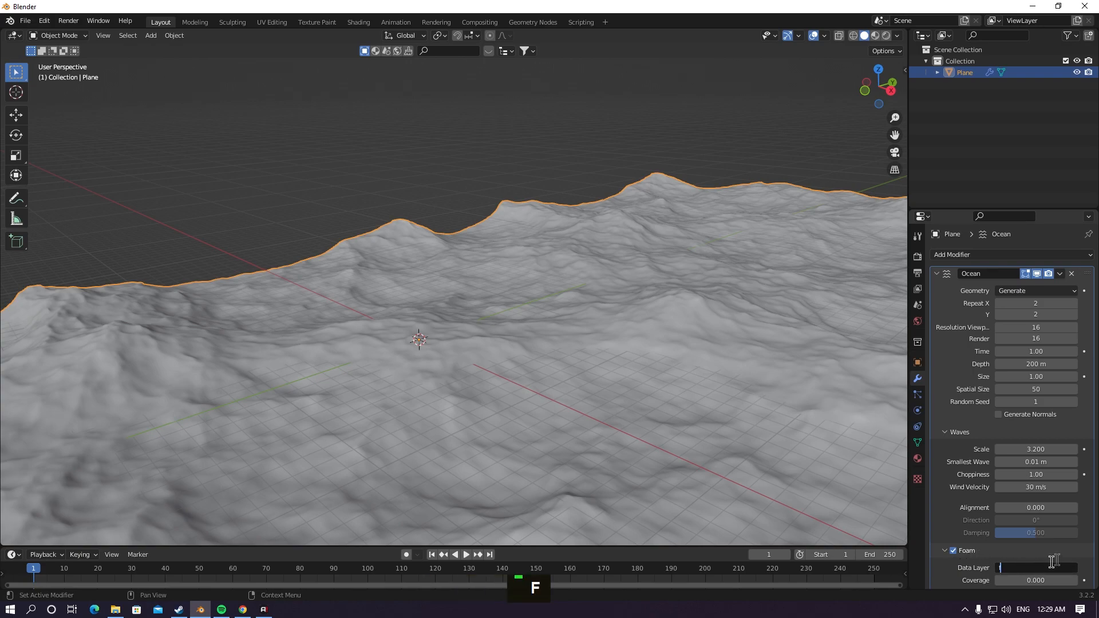
scroll(down, 3)
text(0.2)
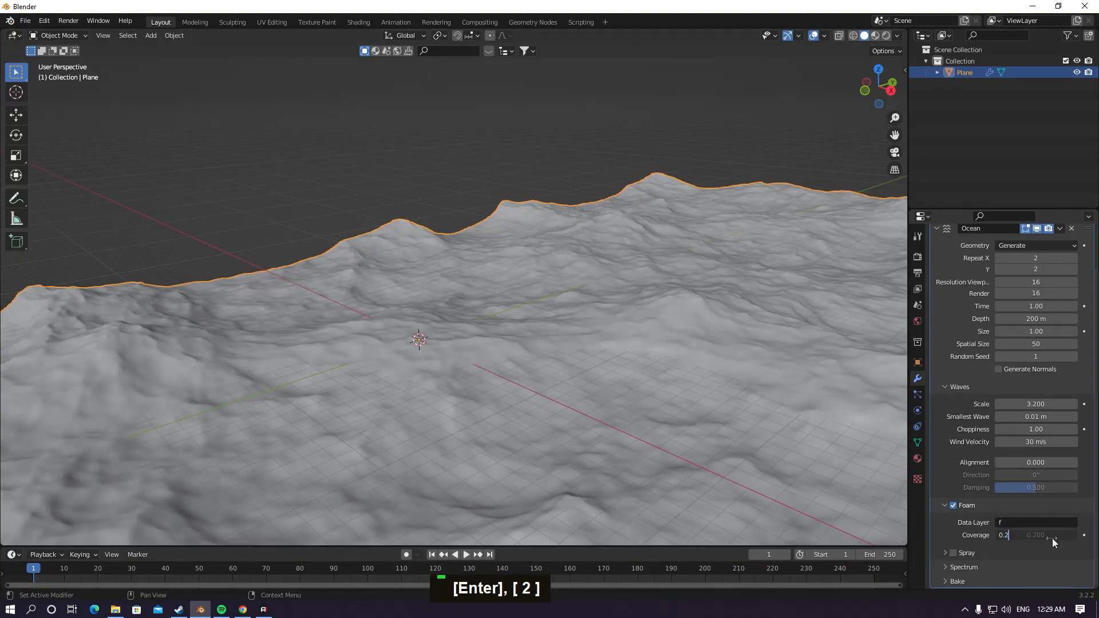
Step: Create a new material for the ocean plane with a blue base colour and transmission 1
click(358, 22)
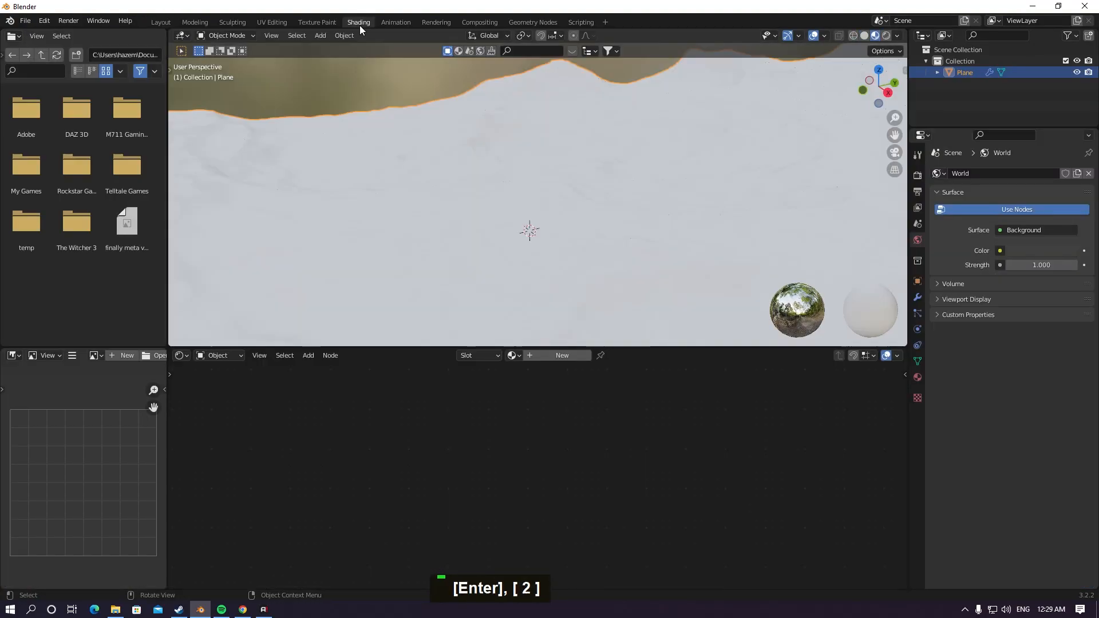
scroll(down, 3)
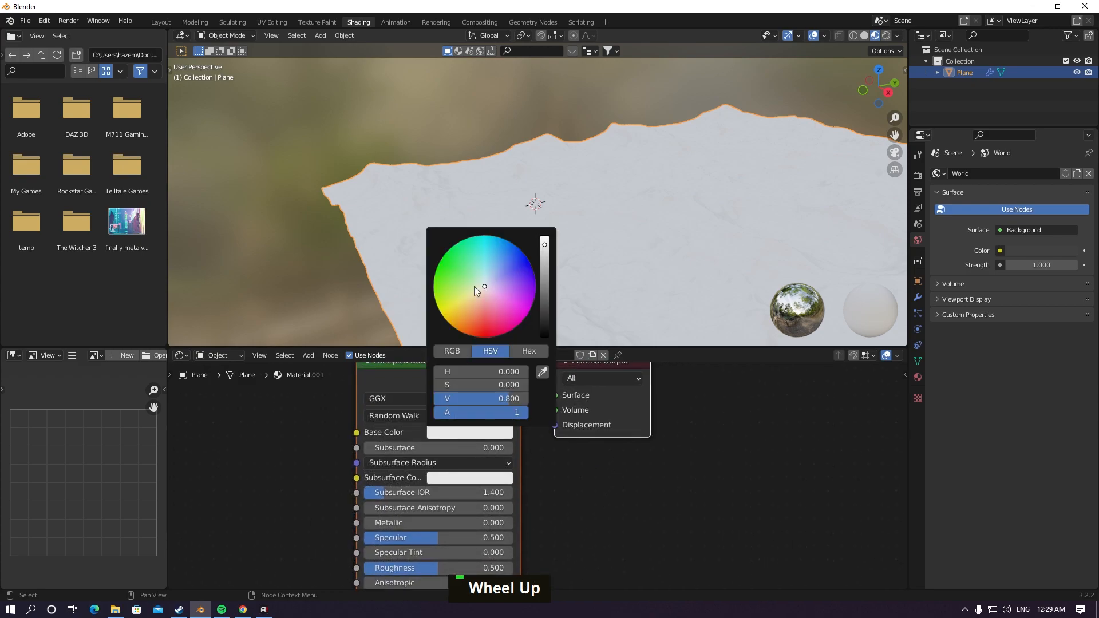
click(501, 243)
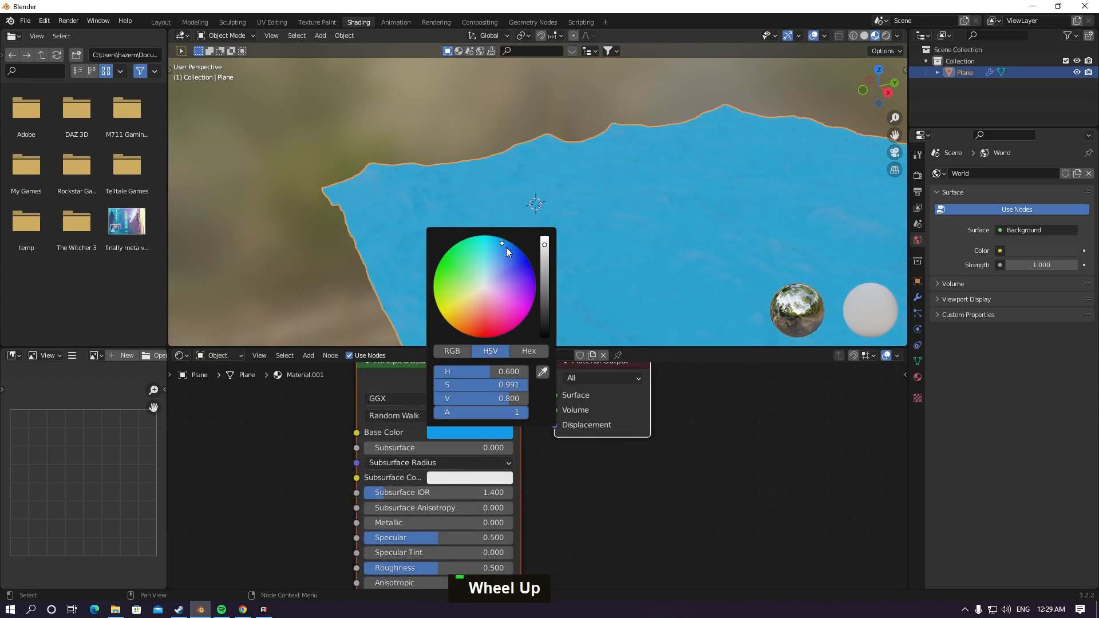
click(547, 510)
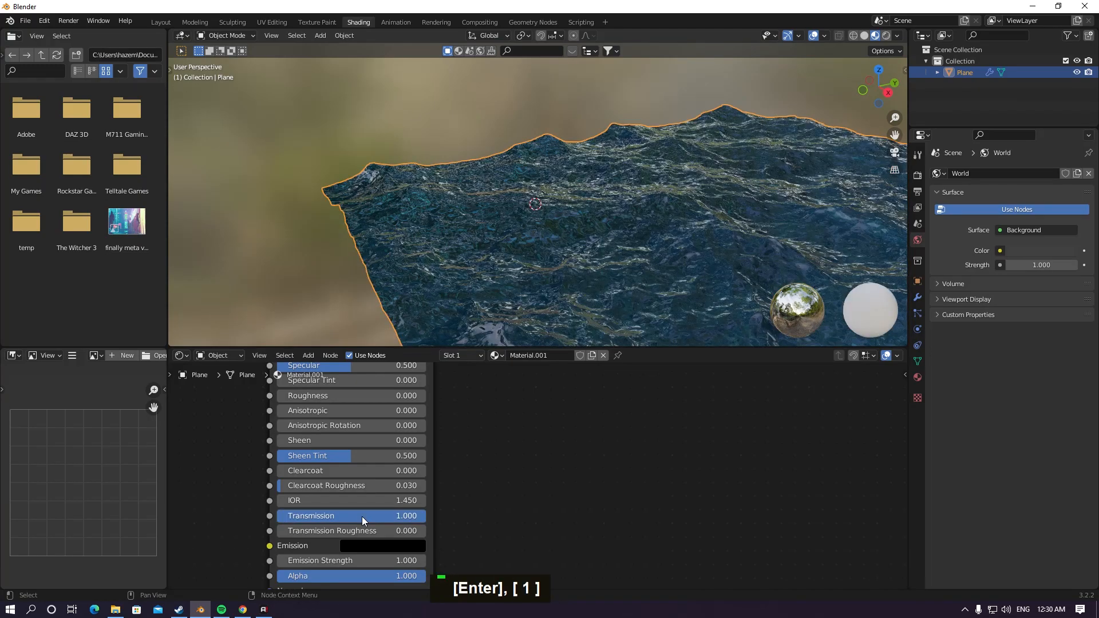
scroll(down, 3)
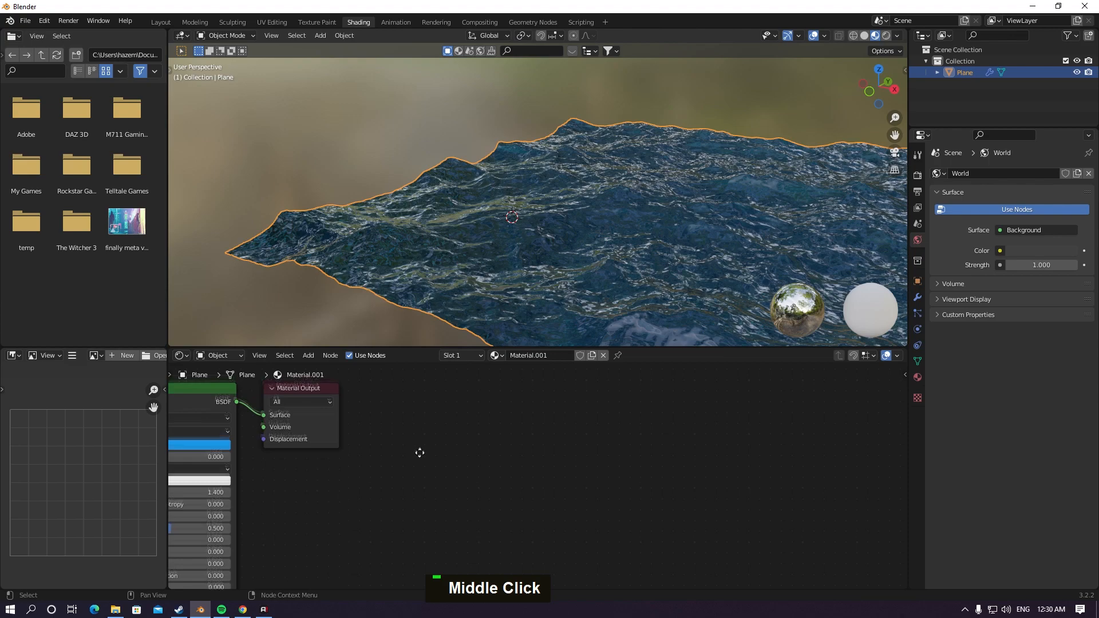
Step: Add Attribute, ColorRamp, Emission and Mix Shader nodes to the water material
scroll(down, 3)
text(a)
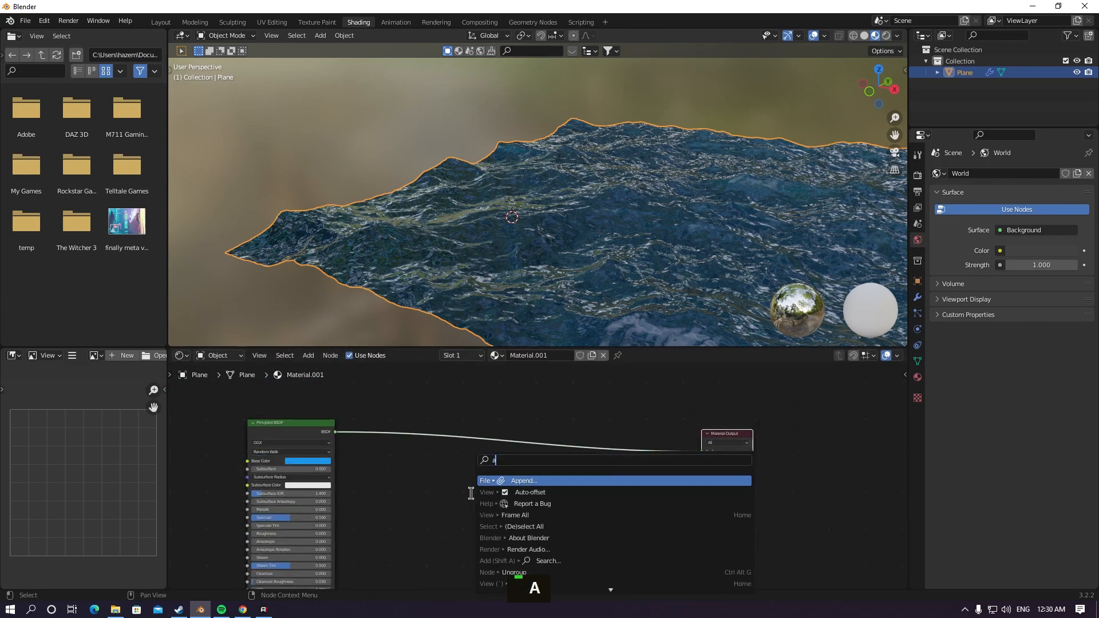
text(tt)
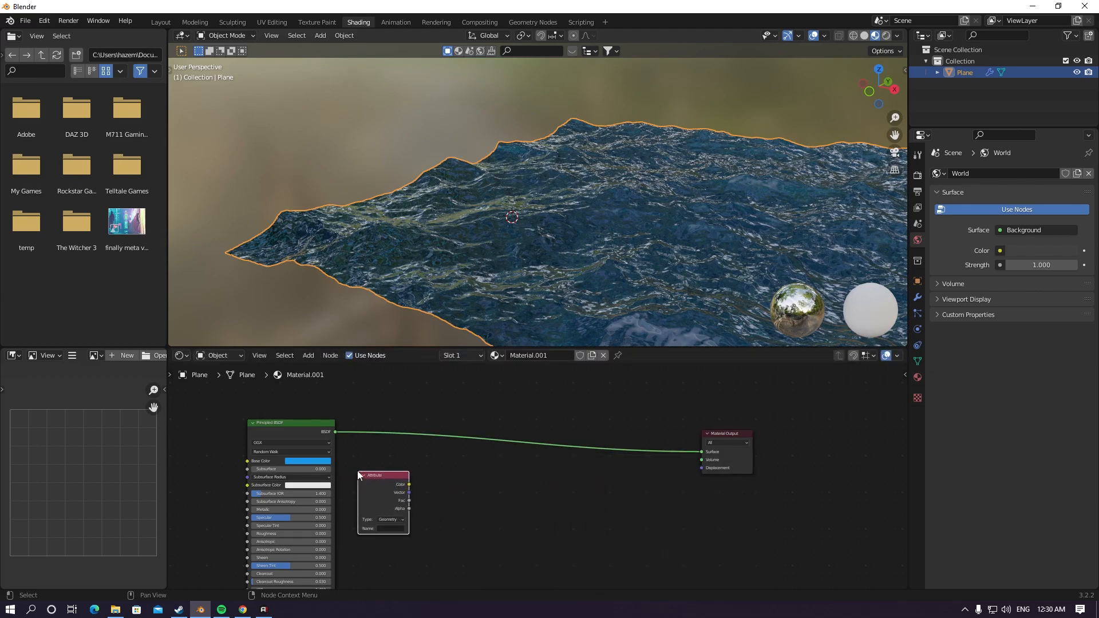
text(color)
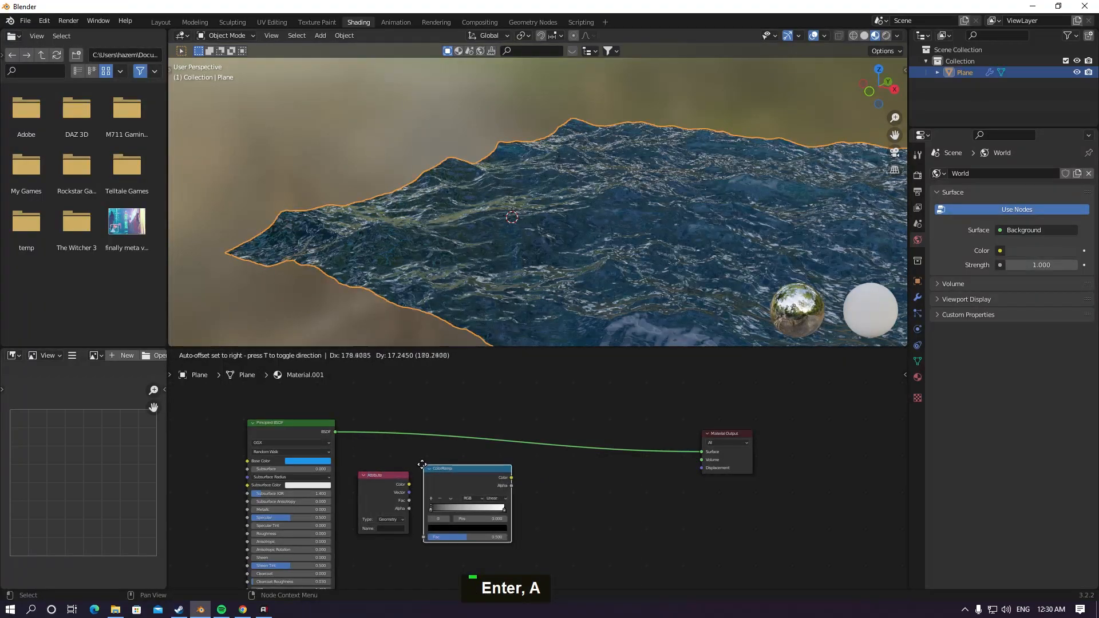
text(em)
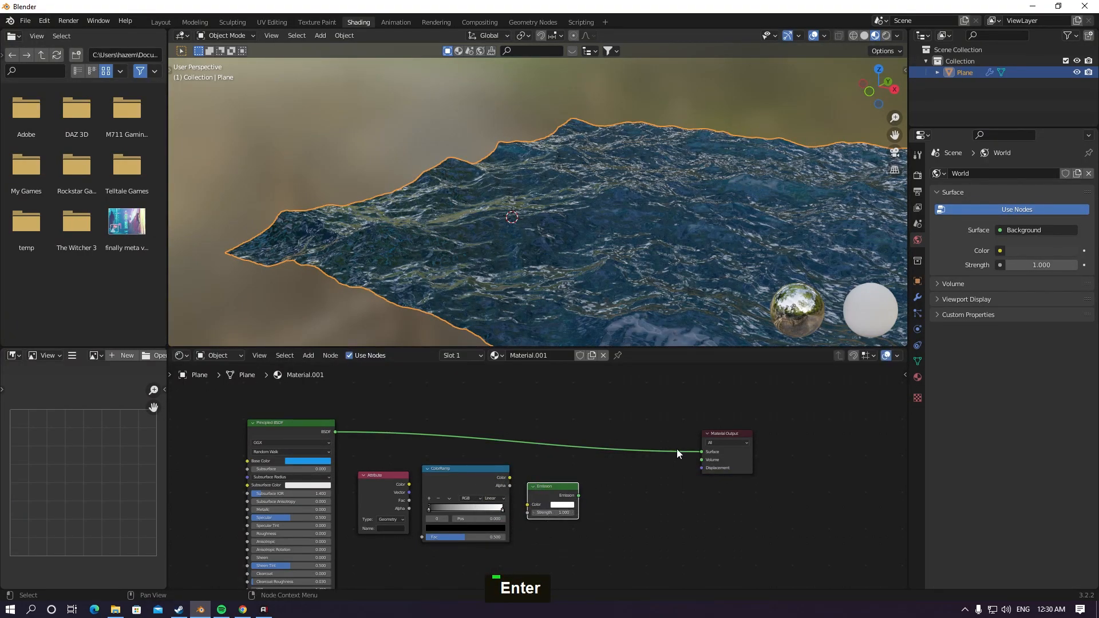
key(f3)
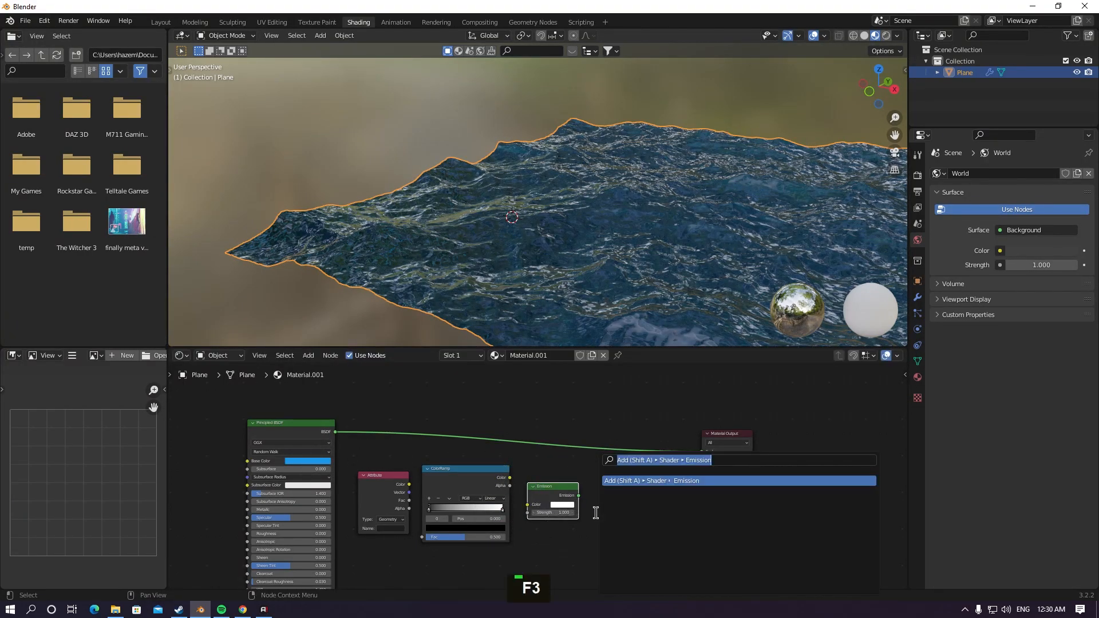
text(mix)
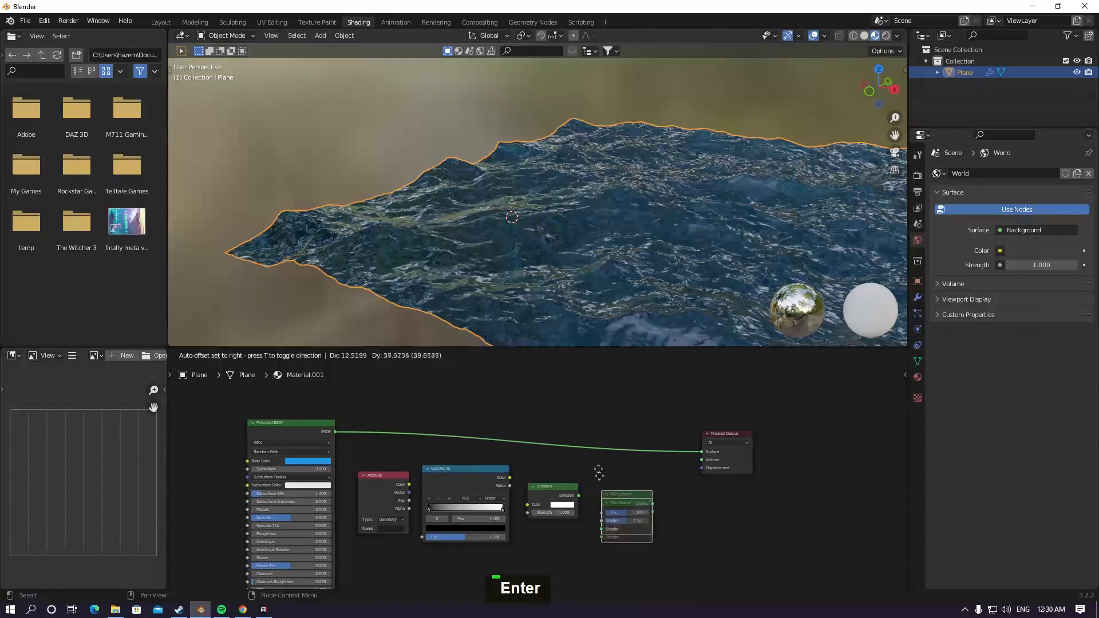
Step: Point the Attribute node at foam layer 'f', wire the foam emission into the output and view it rendered
scroll(up, 3)
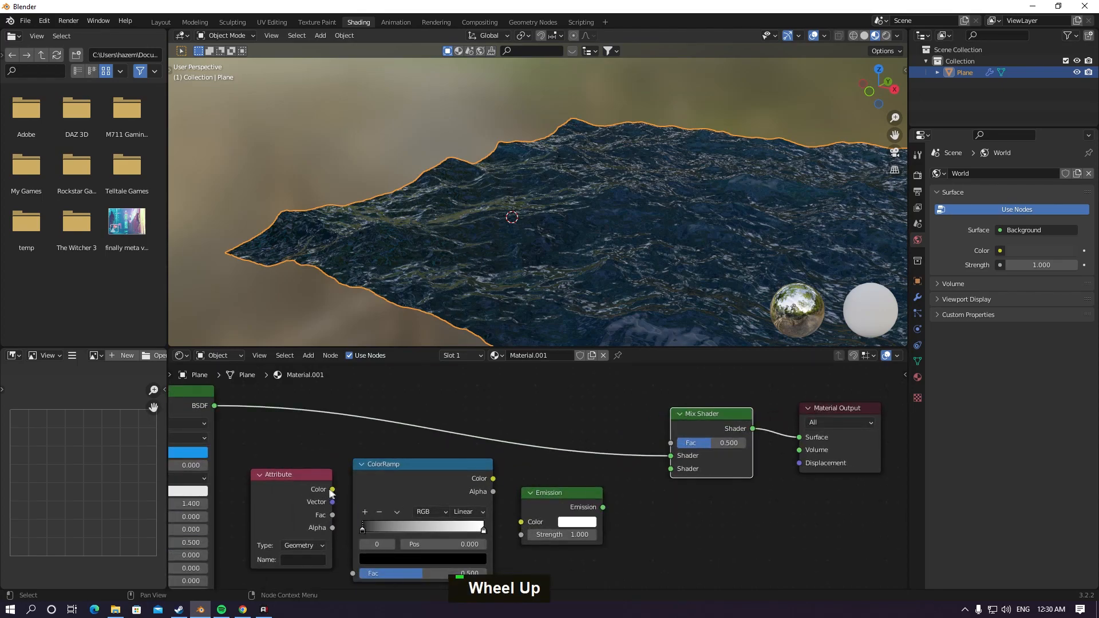
scroll(up, 3)
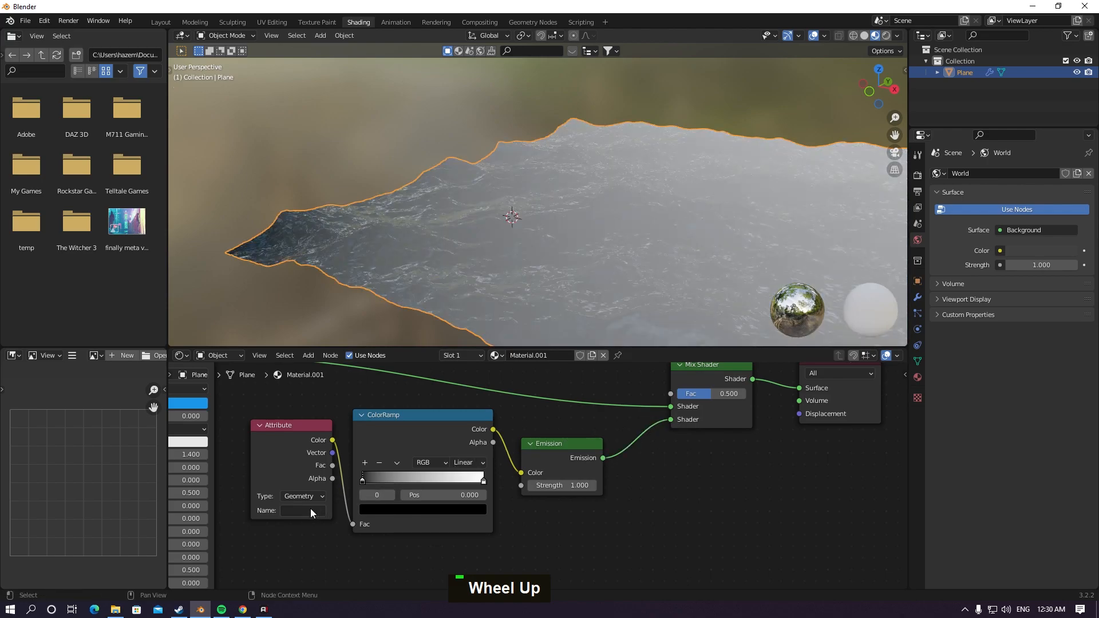
click(301, 511)
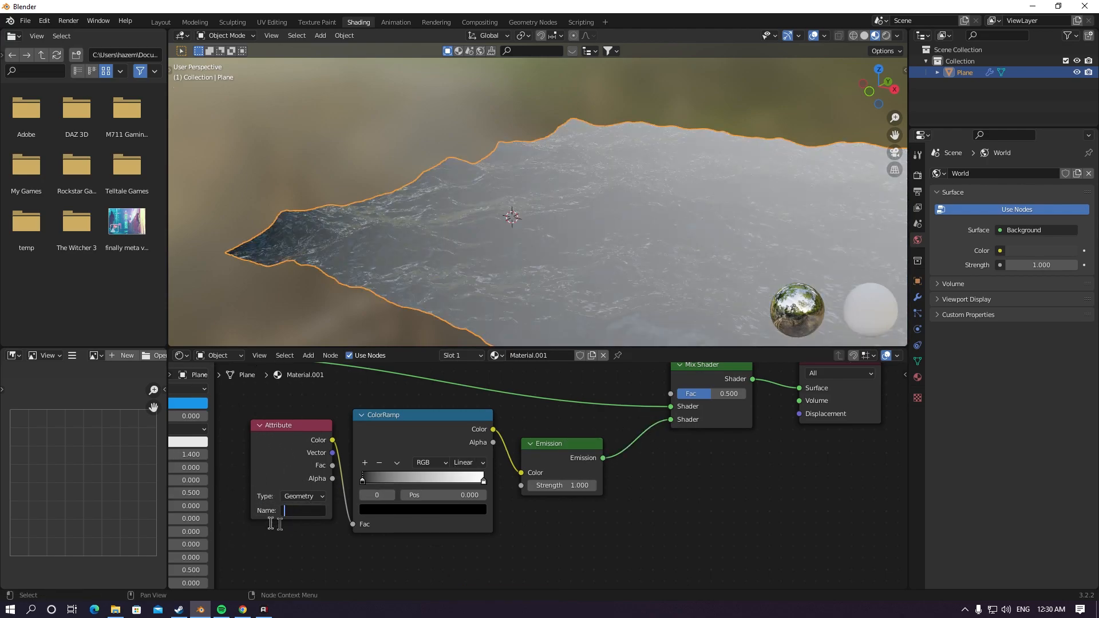
text(f)
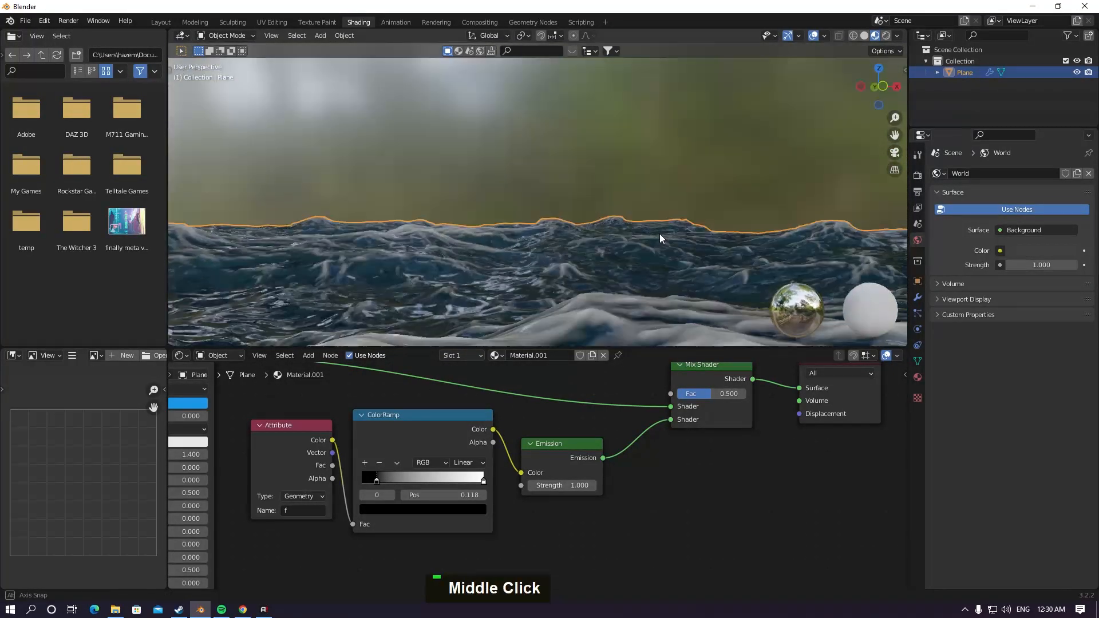
key(z)
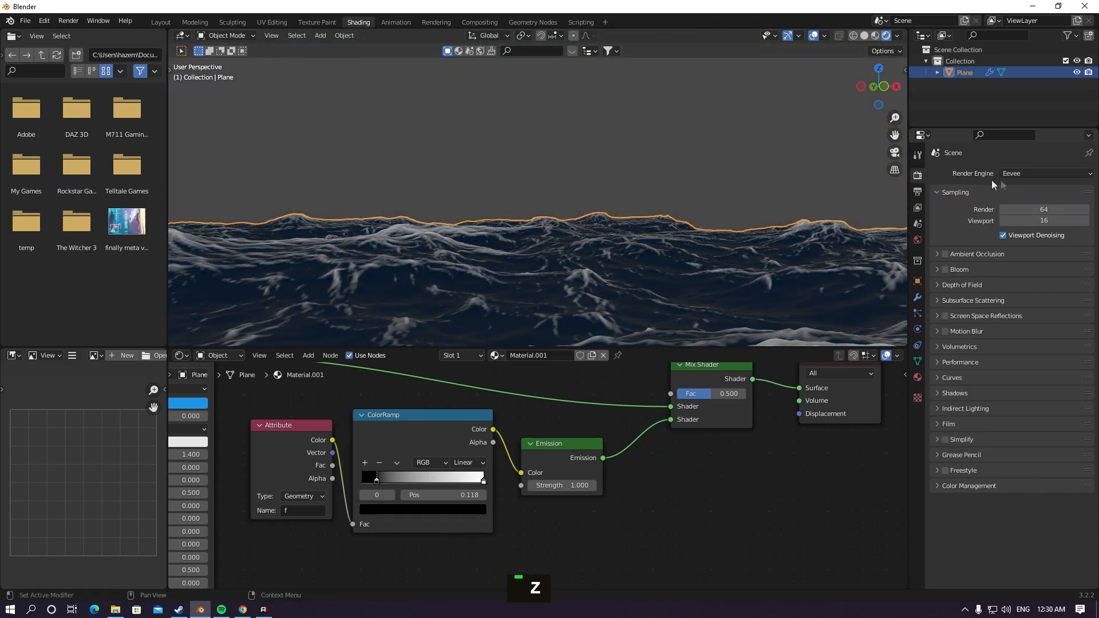
Step: Enable ambient occlusion, bloom, screen space reflections and motion blur, then show the world's nodes
click(975, 254)
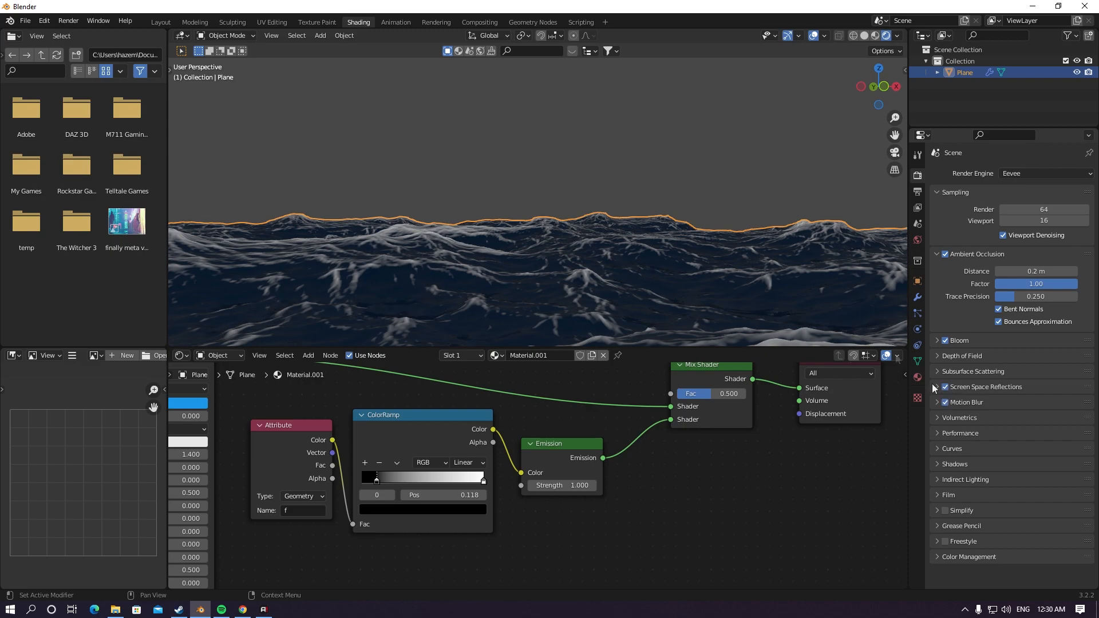
scroll(up, 3)
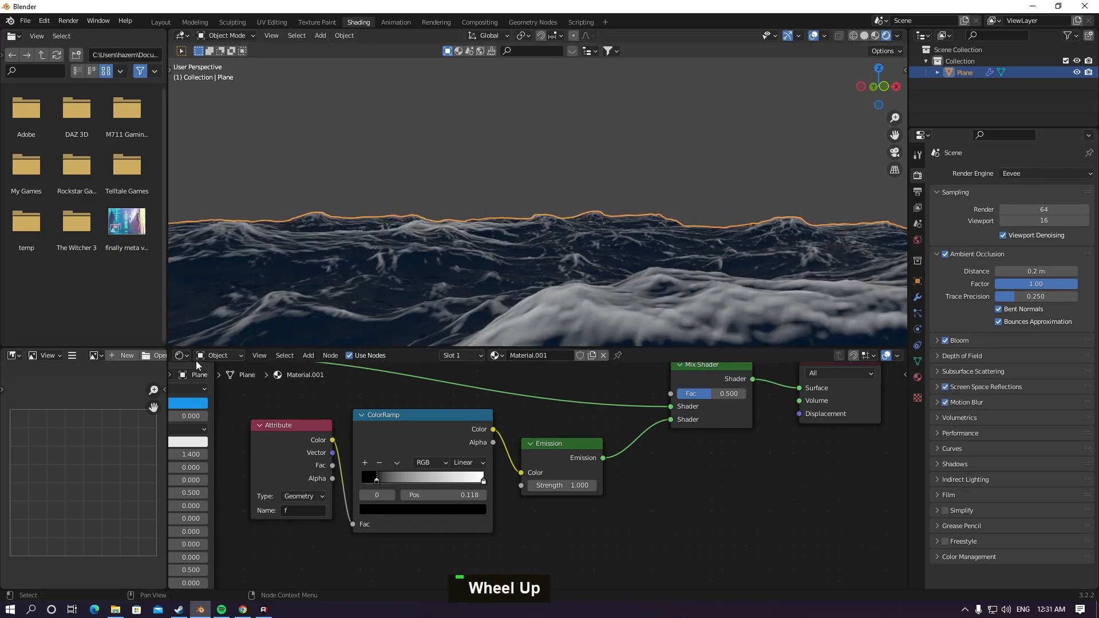
click(220, 355)
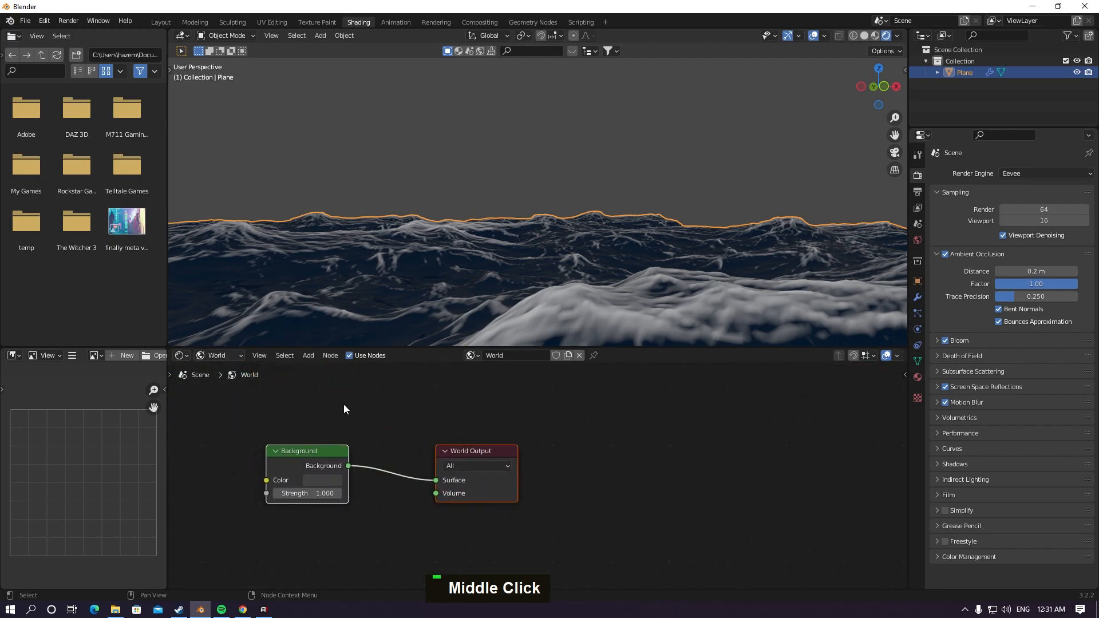
Step: Delete the world's Background node and add an Environment Texture node in its place
click(218, 354)
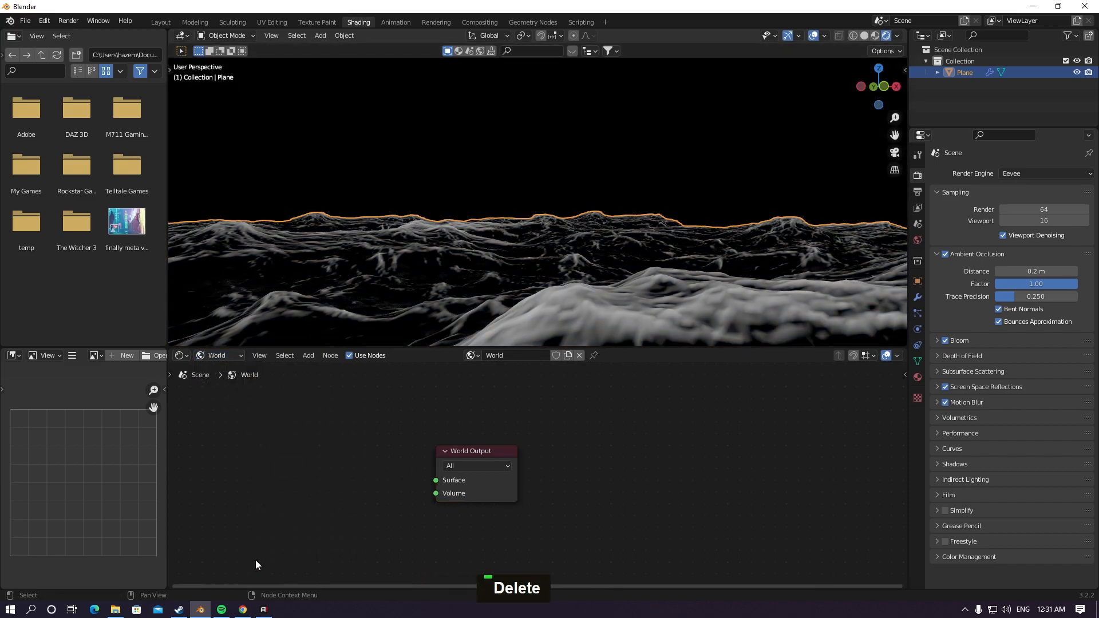
key(F3)
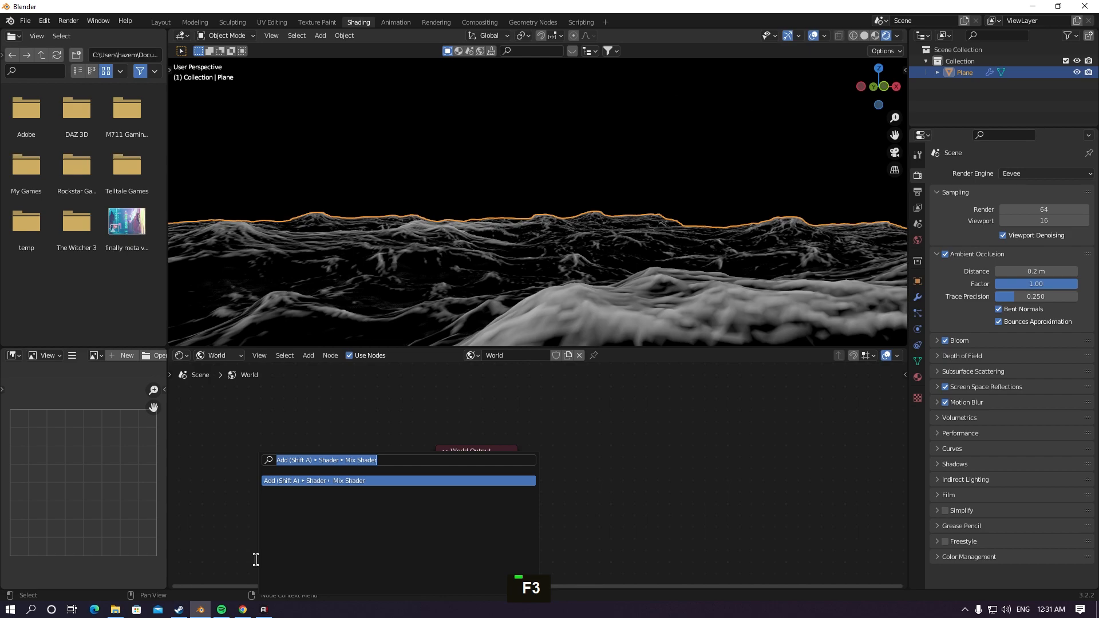
key(Return)
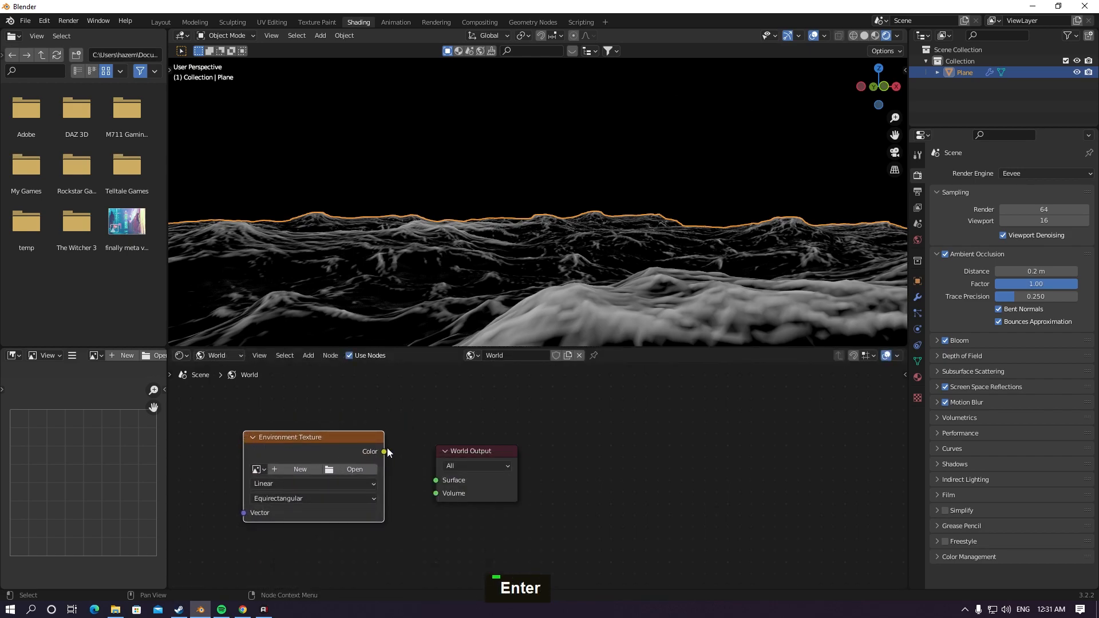
click(354, 469)
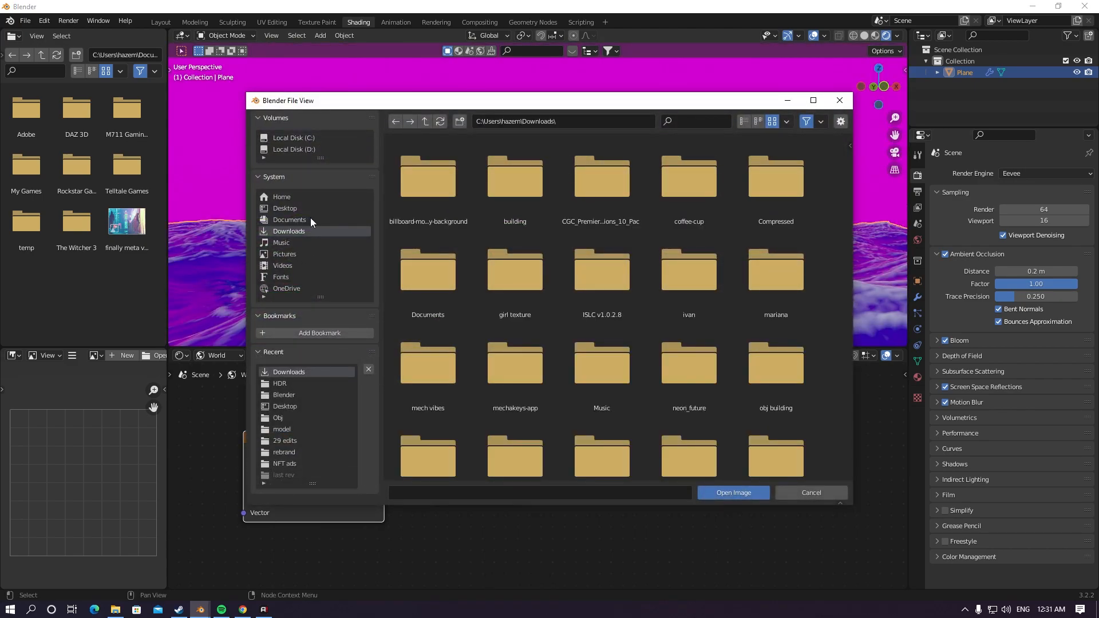
Step: Load cape_hill_4k.hdr from Downloads as the world environment sky
scroll(down, 3)
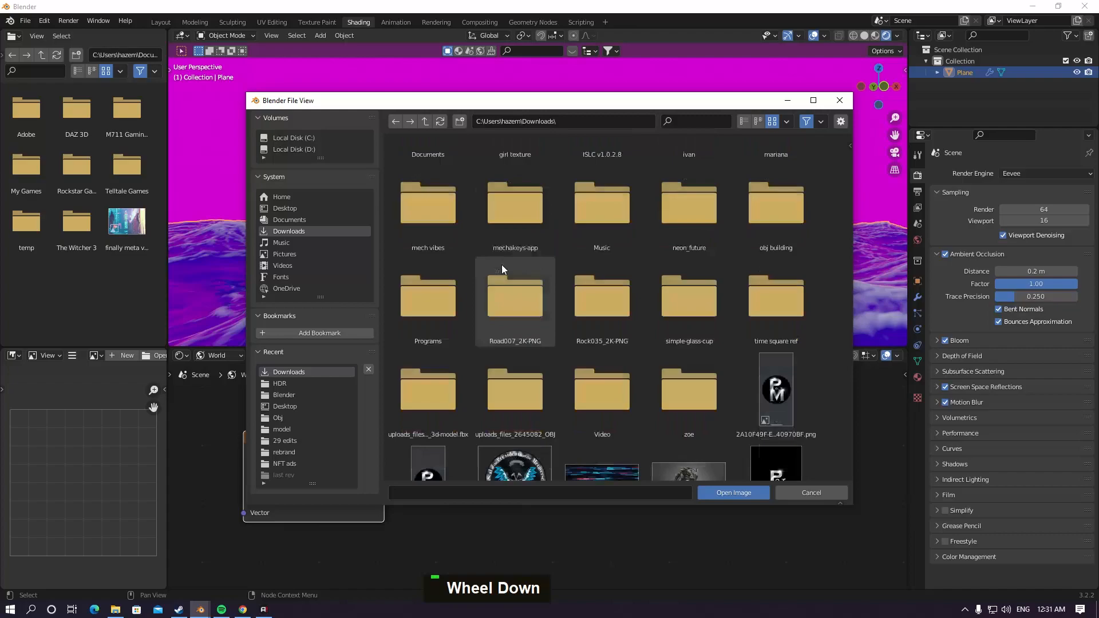
scroll(down, 3)
text(c)
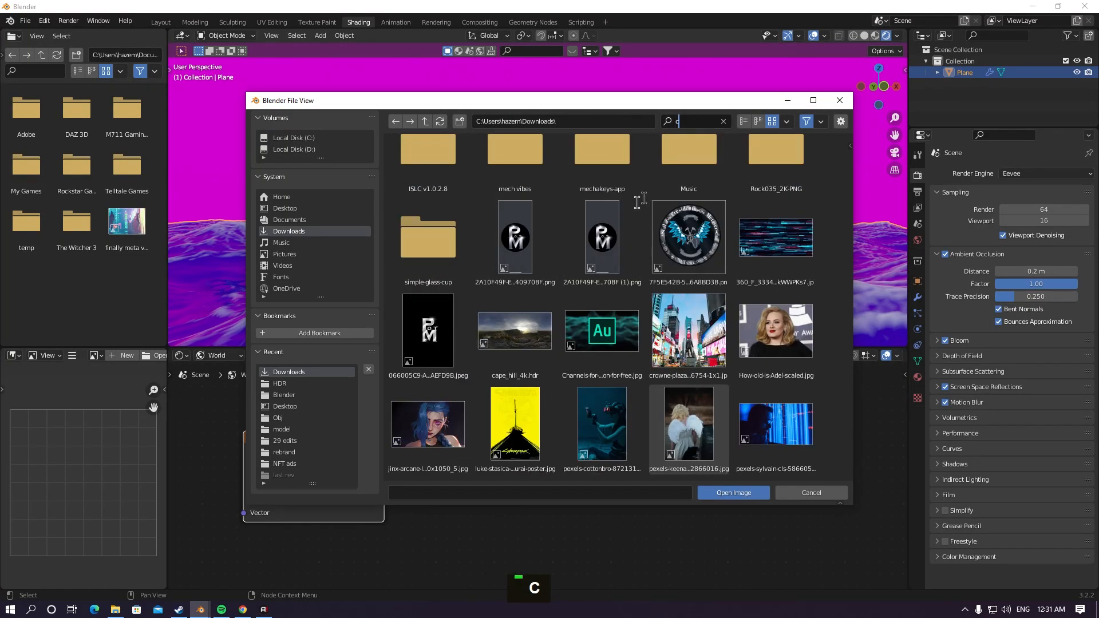
click(513, 329)
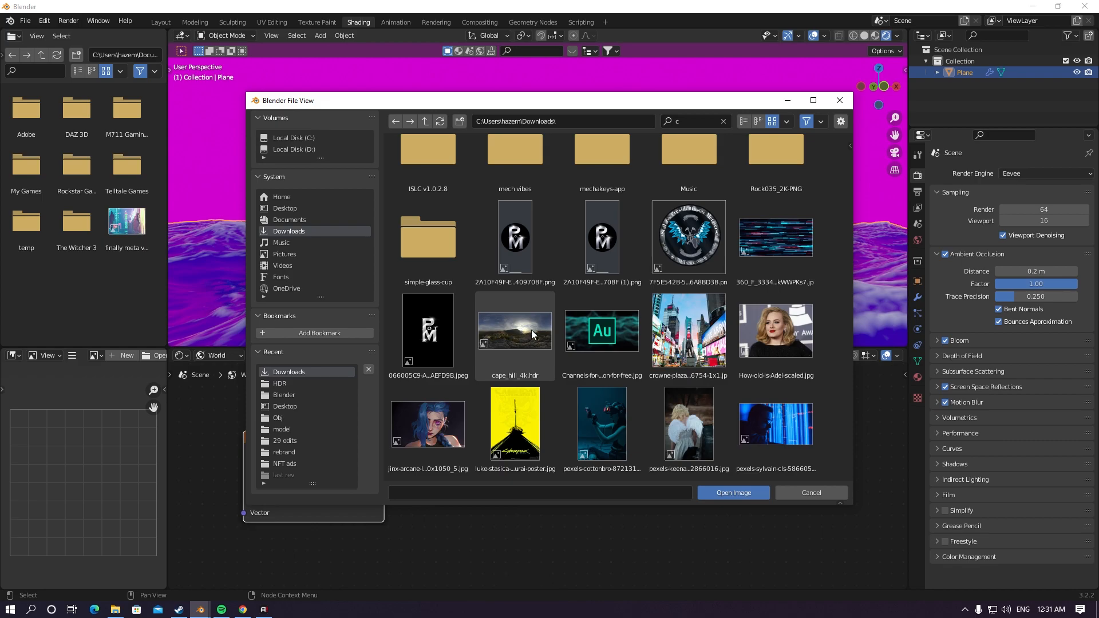
double_click(514, 329)
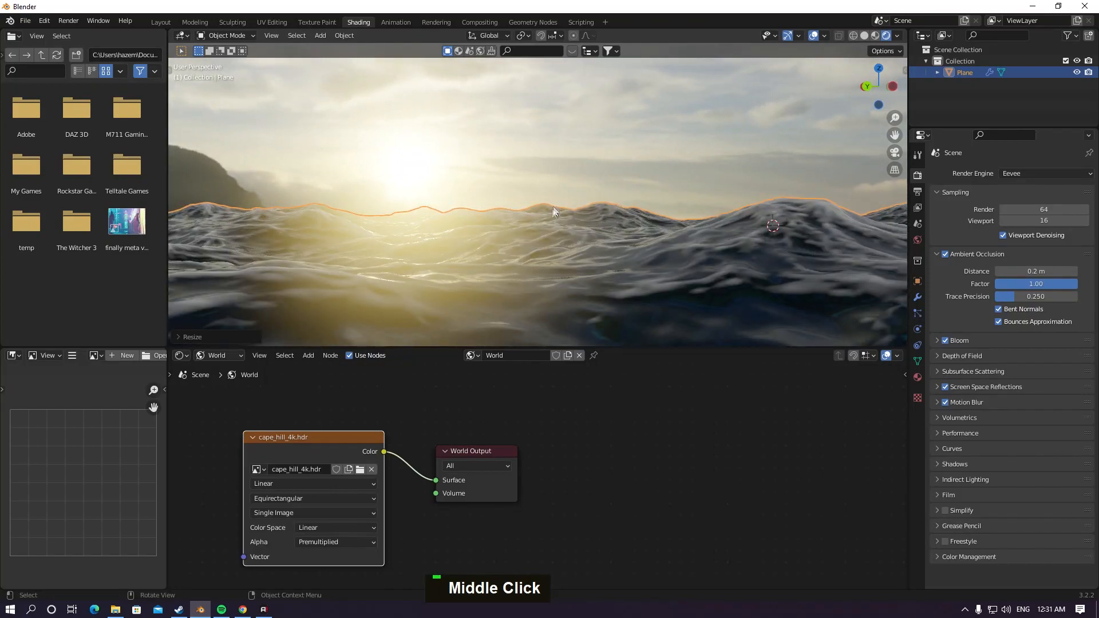
mouse_move(549, 277)
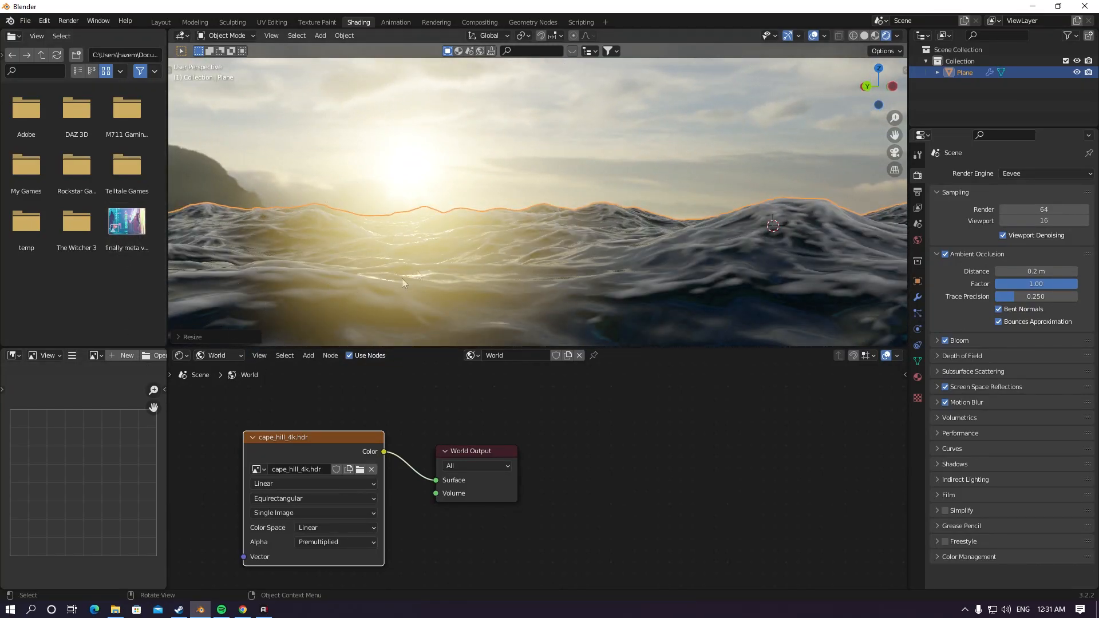
middle_click(536, 231)
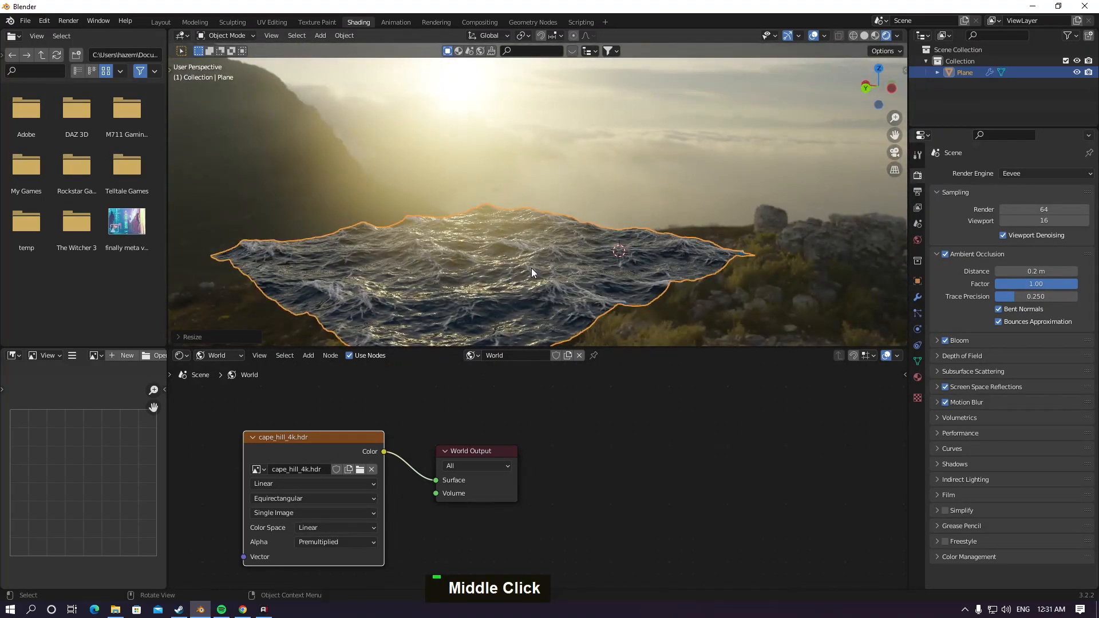
Step: Switch rendering to Cycles on GPU compute with 50 viewport max samples
click(1044, 173)
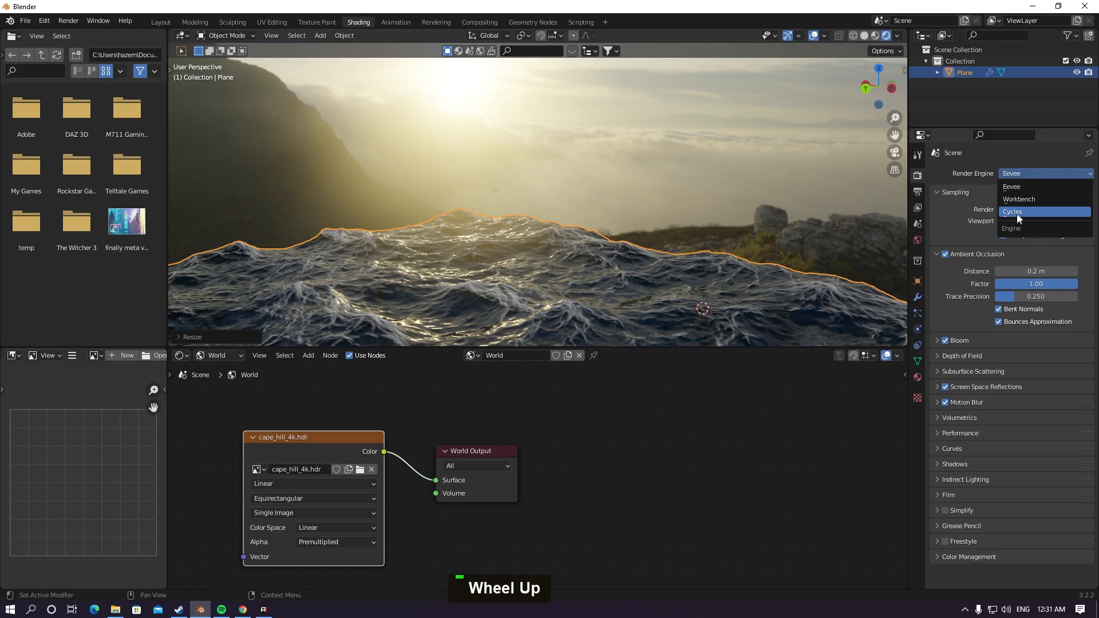
click(1013, 211)
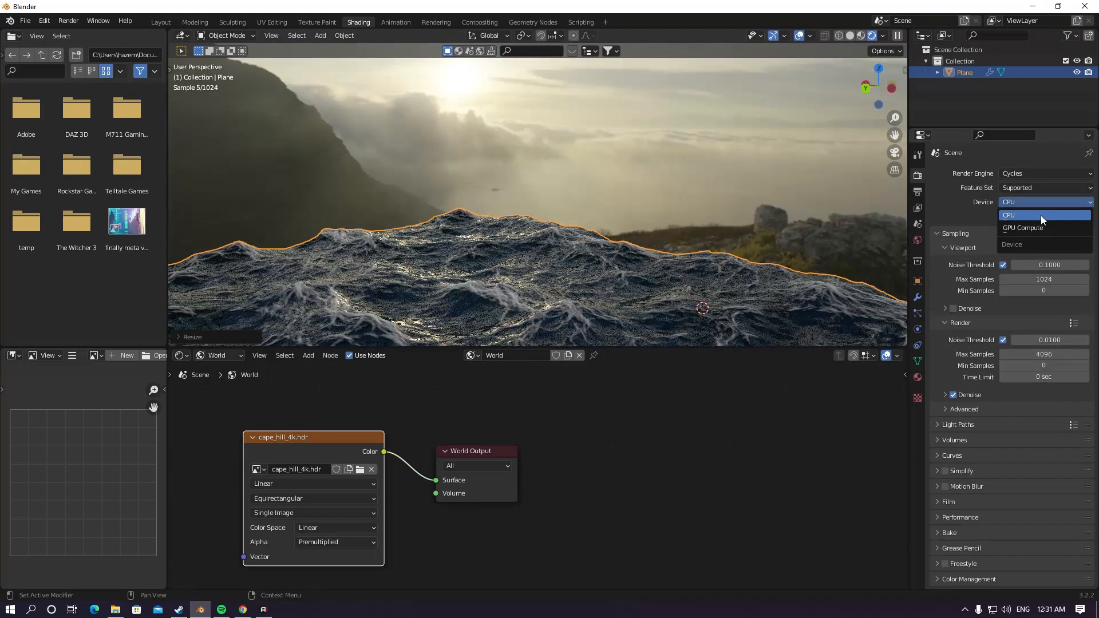
click(1023, 227)
text(50)
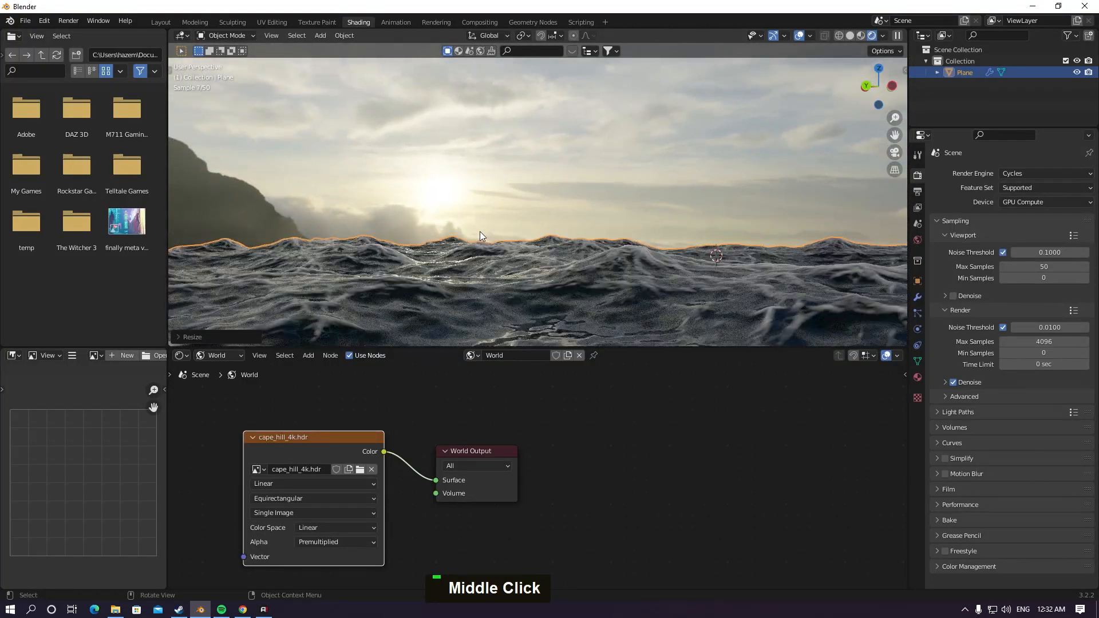
scroll(down, 3)
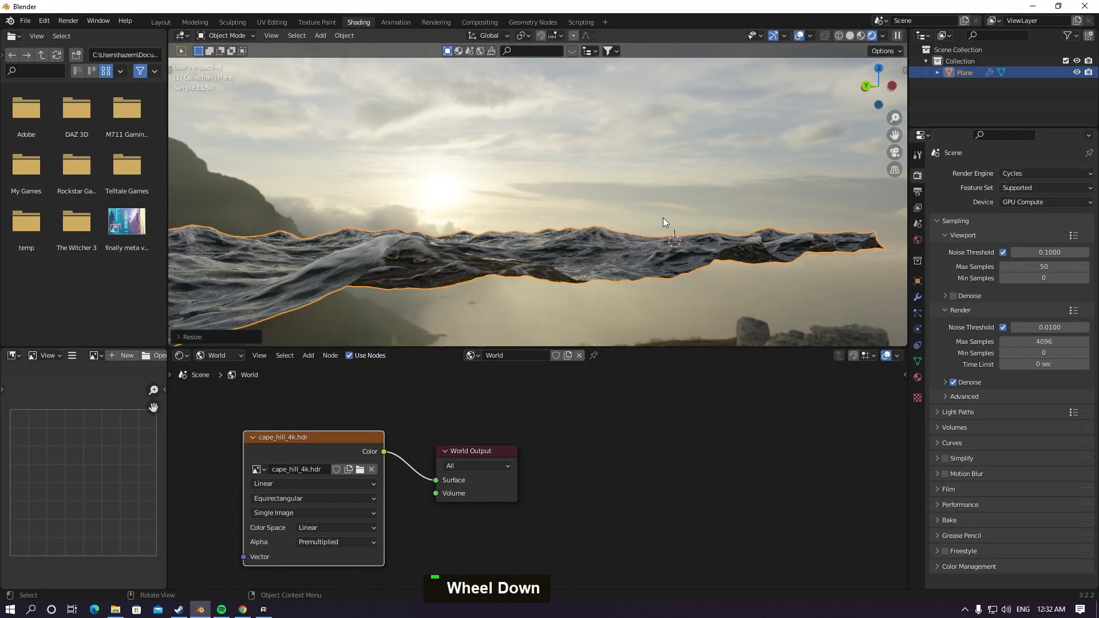
scroll(up, 3)
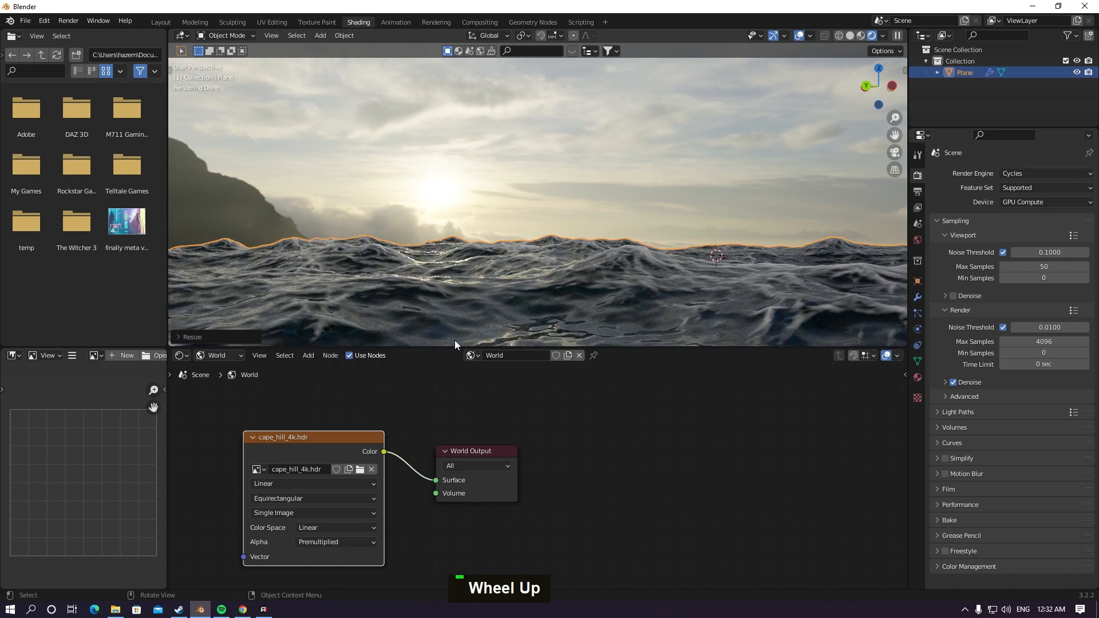